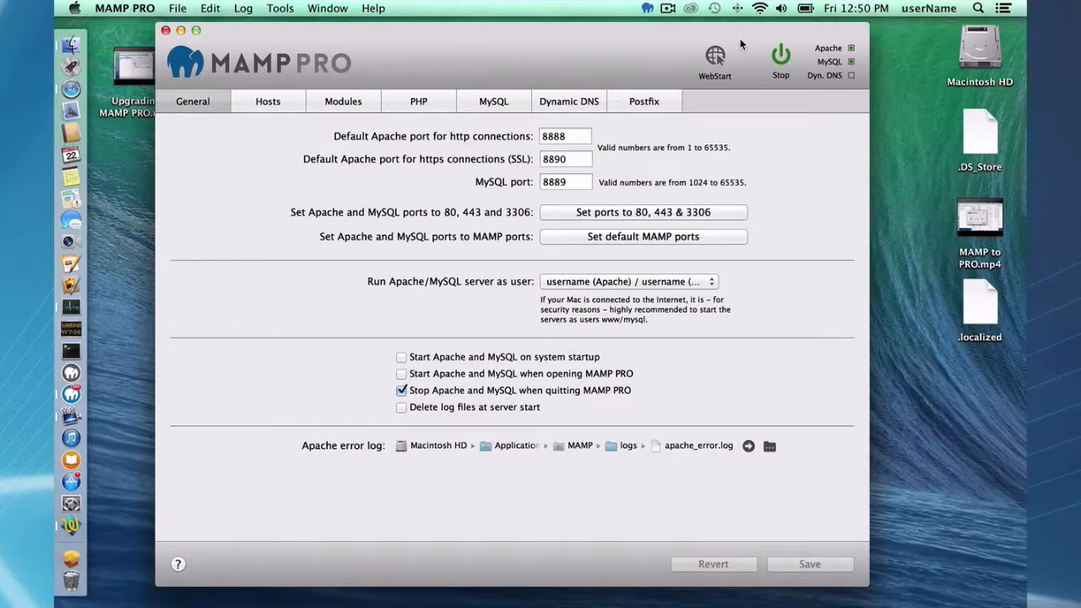
mouse_move(696, 71)
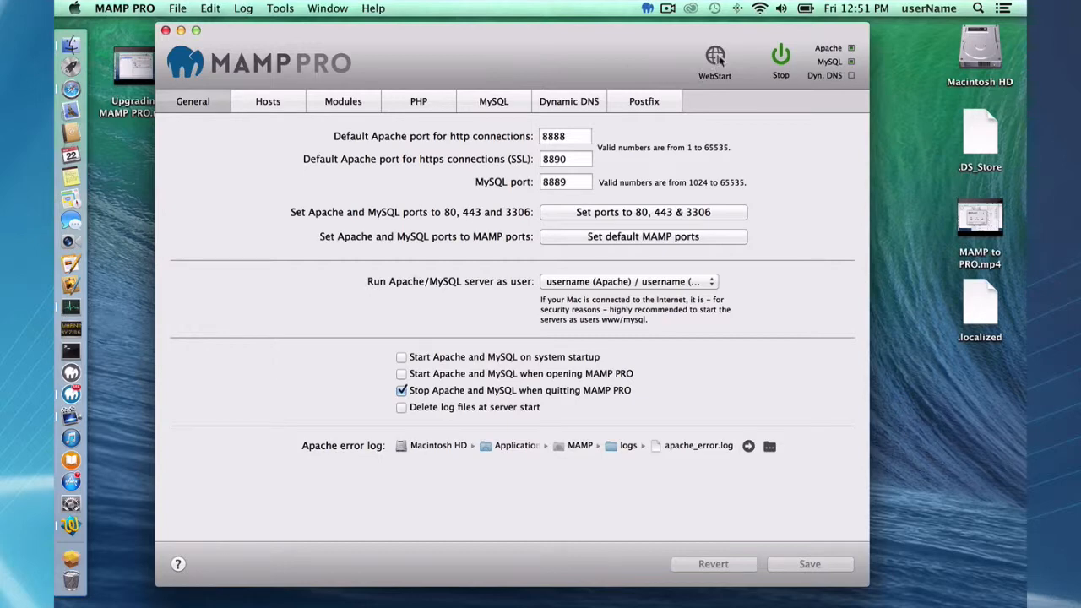
mouse_move(757, 56)
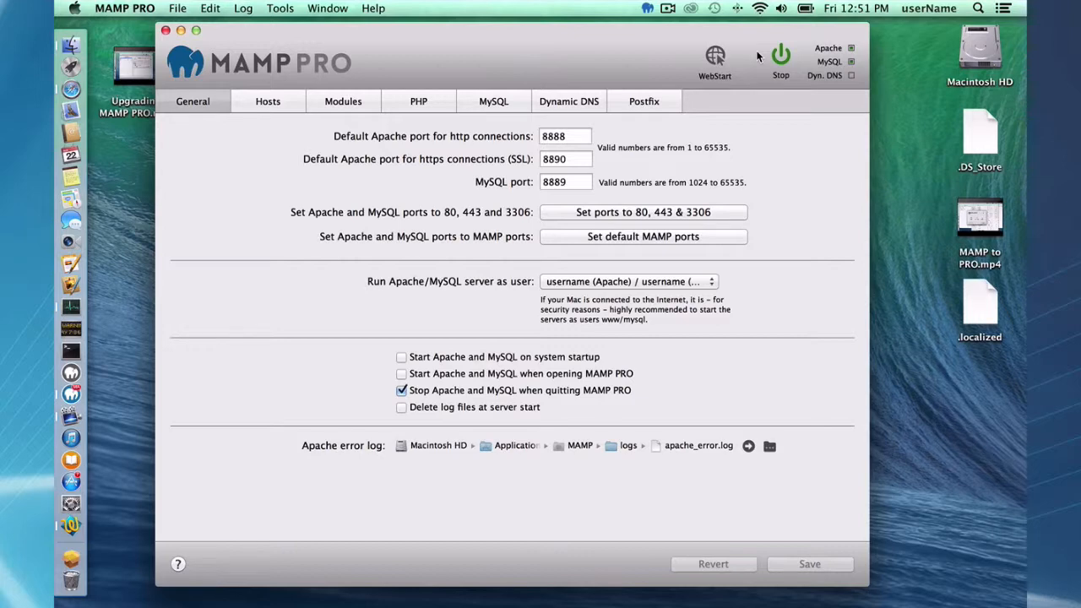
mouse_move(831, 51)
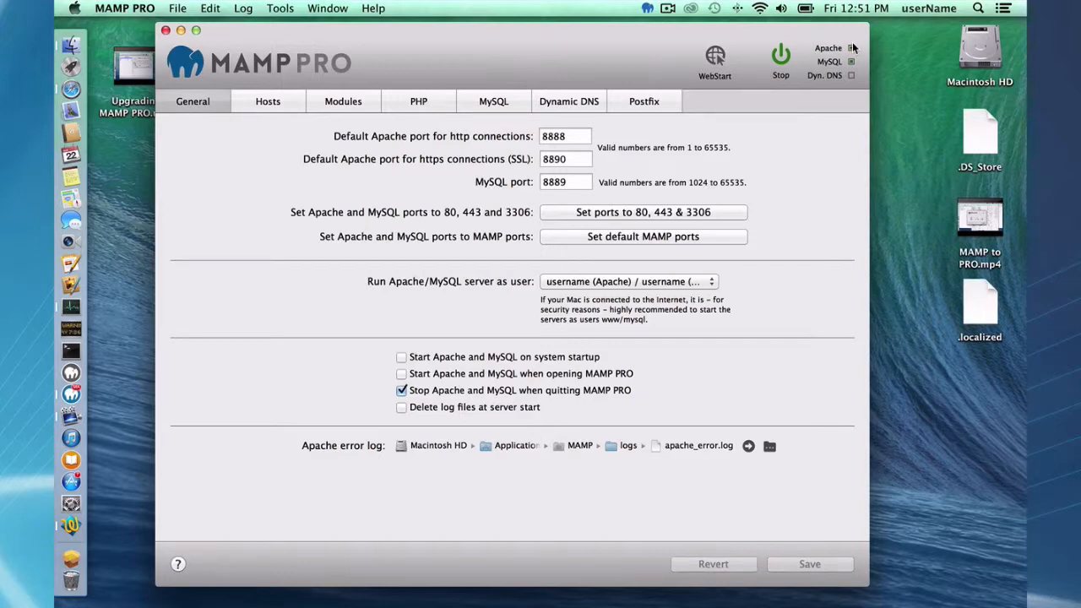
mouse_move(796, 66)
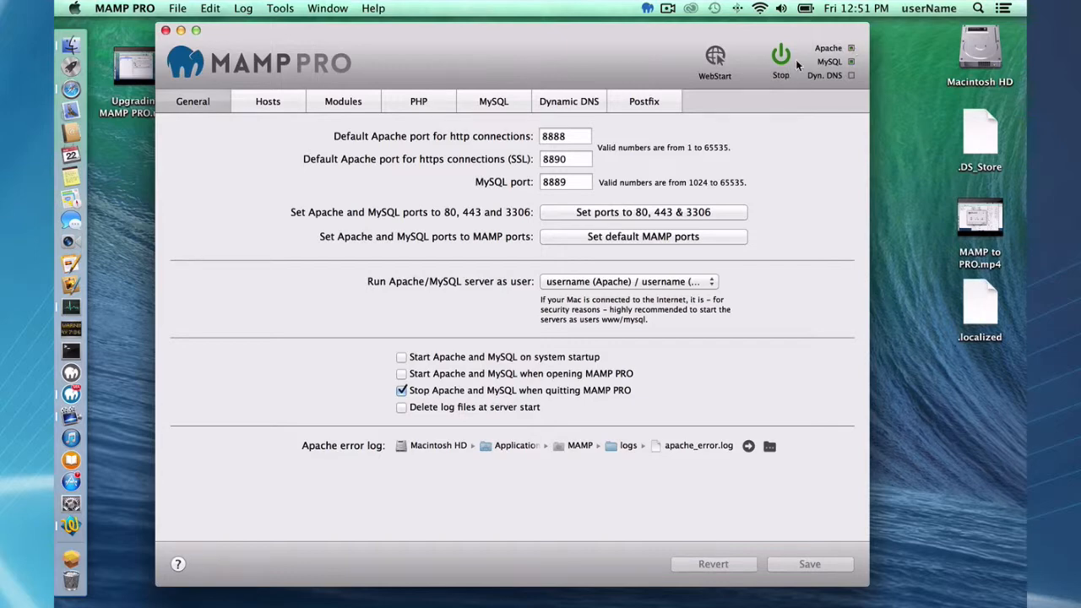
mouse_move(715, 54)
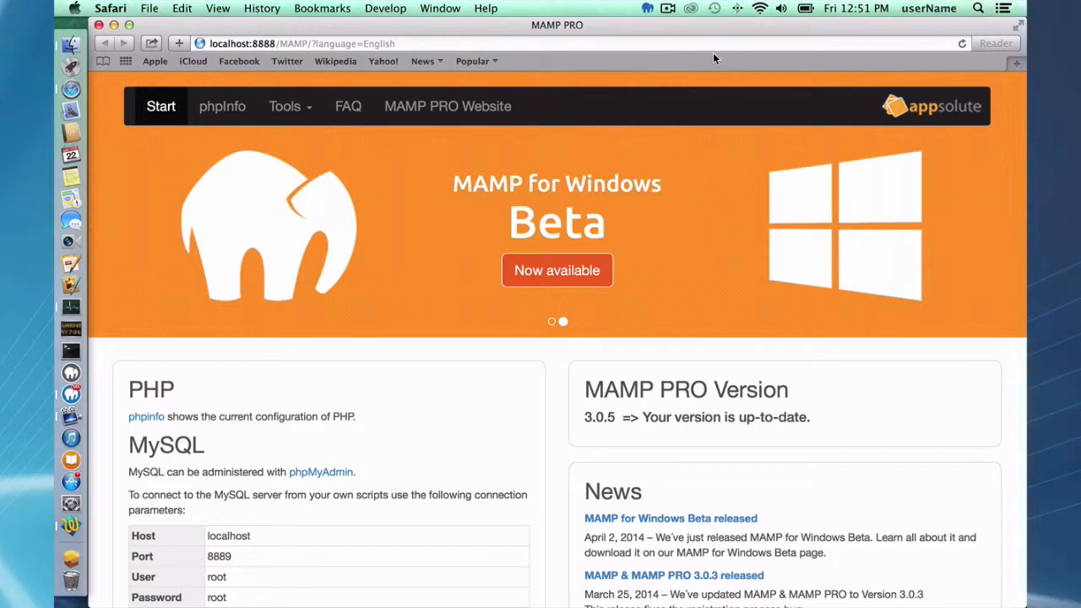
mouse_move(331, 74)
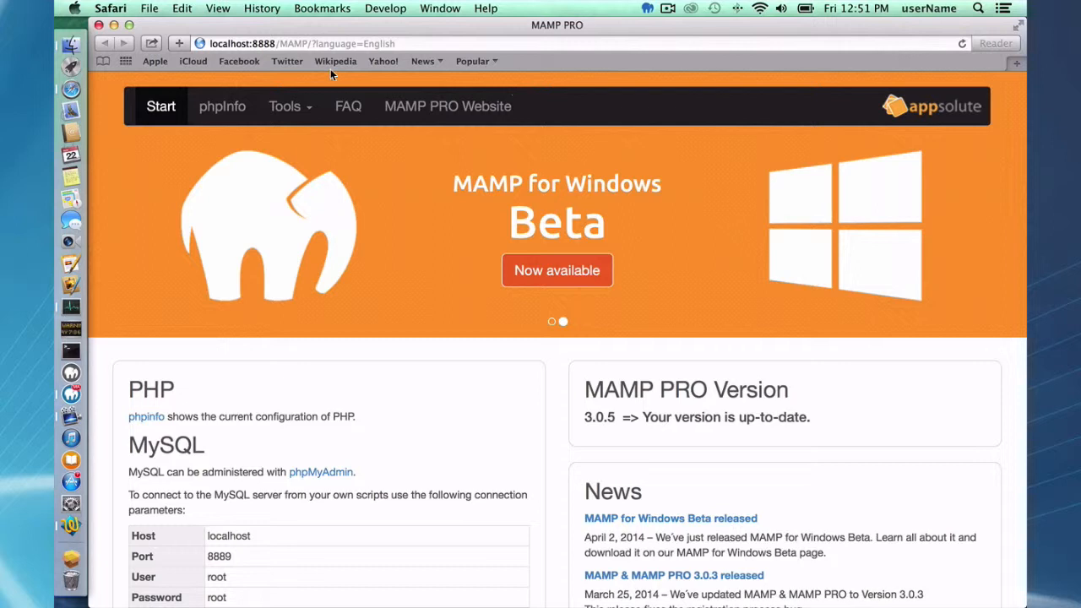
mouse_move(560, 107)
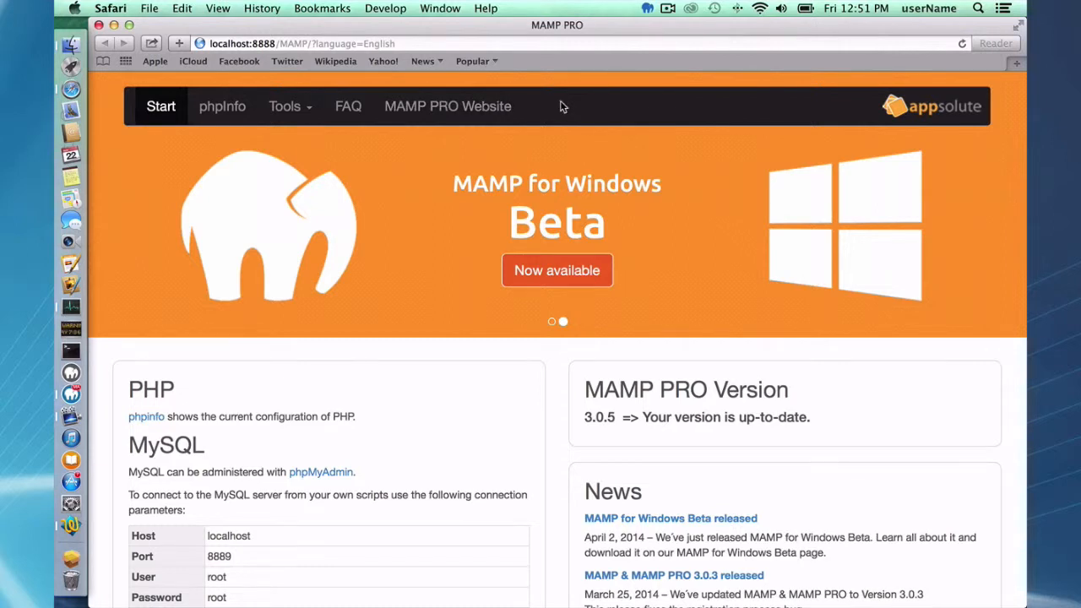
From MAMP PRO's MySQL tab, choose phpMyAdmin from the database admin tools list
left_click(551, 321)
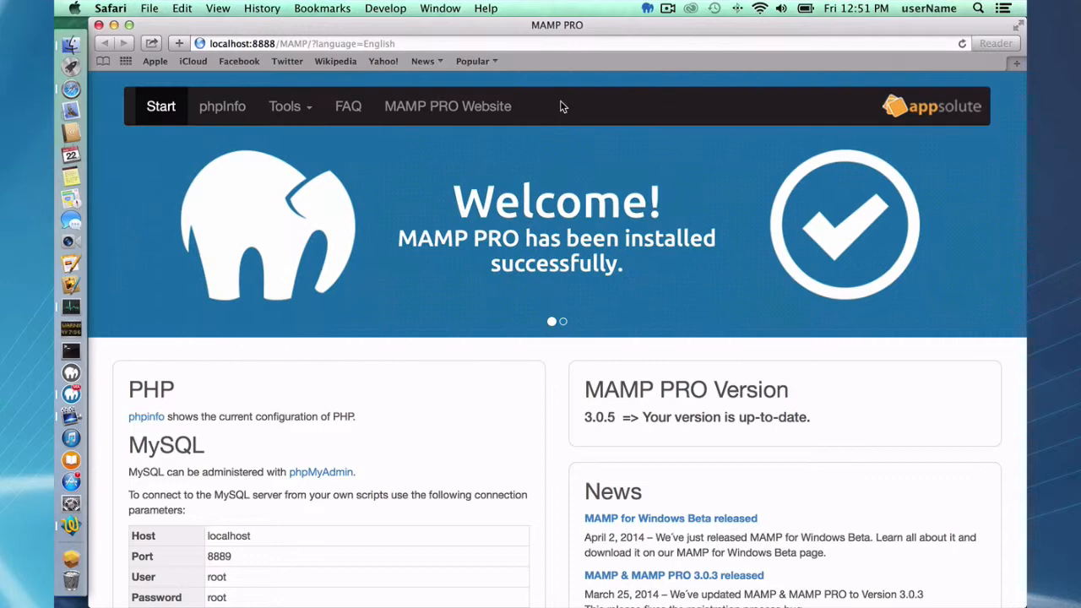
mouse_move(513, 107)
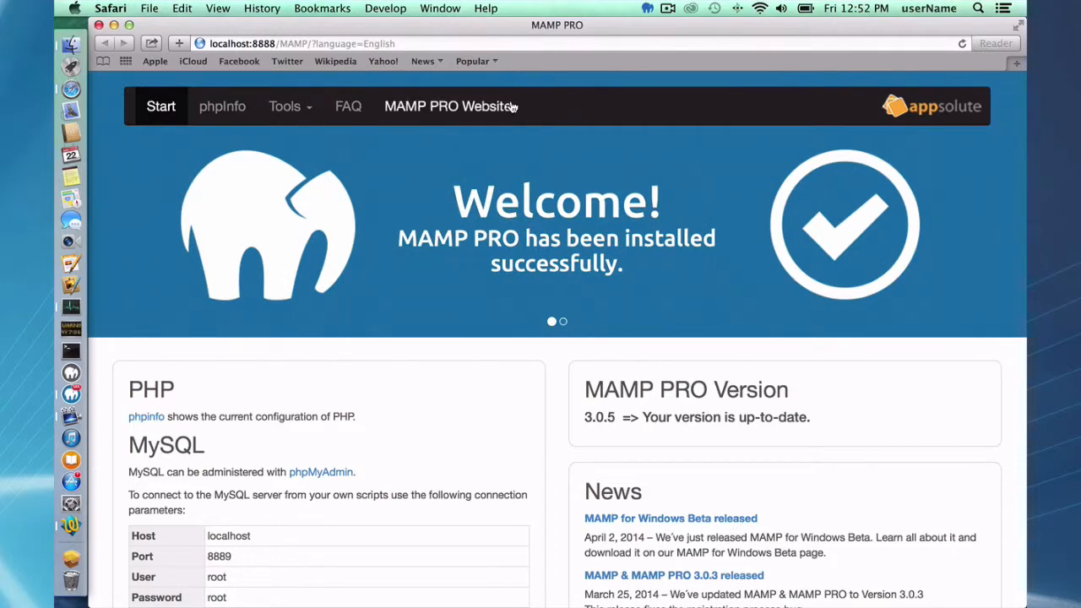
mouse_move(348, 105)
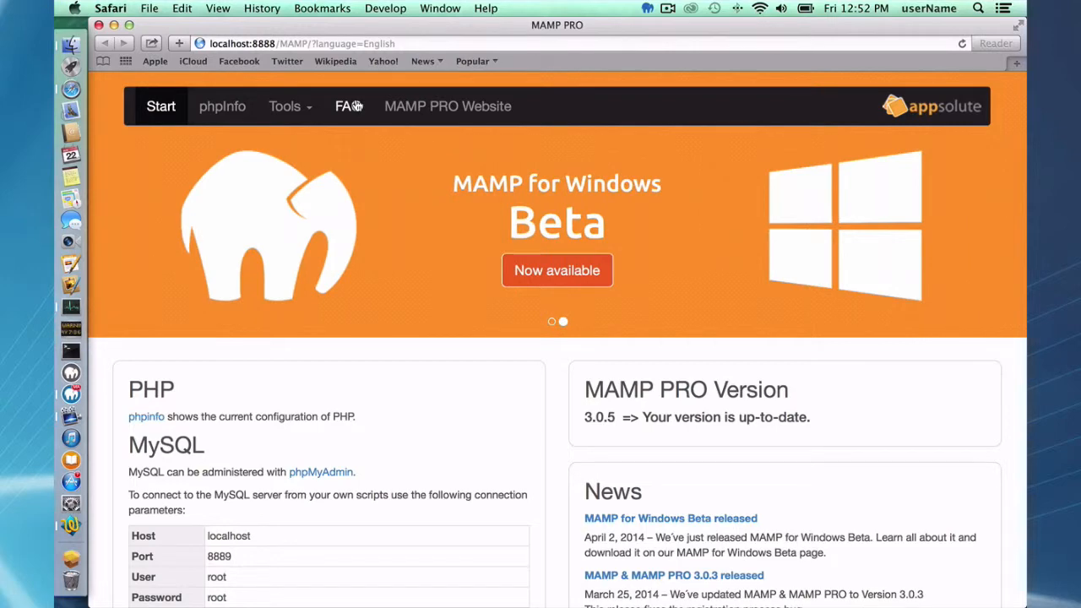
mouse_move(311, 110)
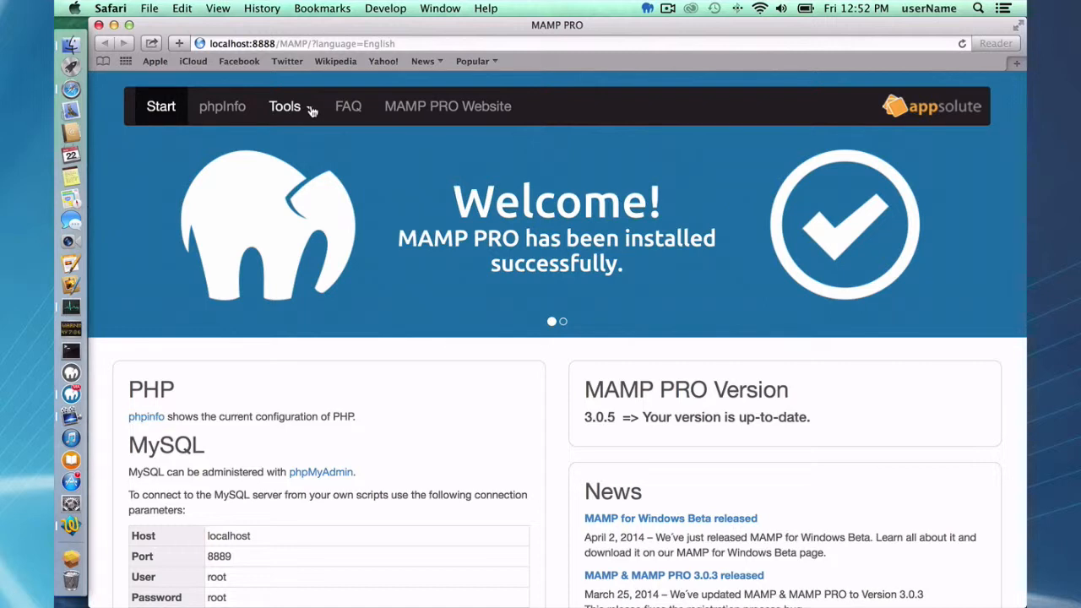
left_click(284, 105)
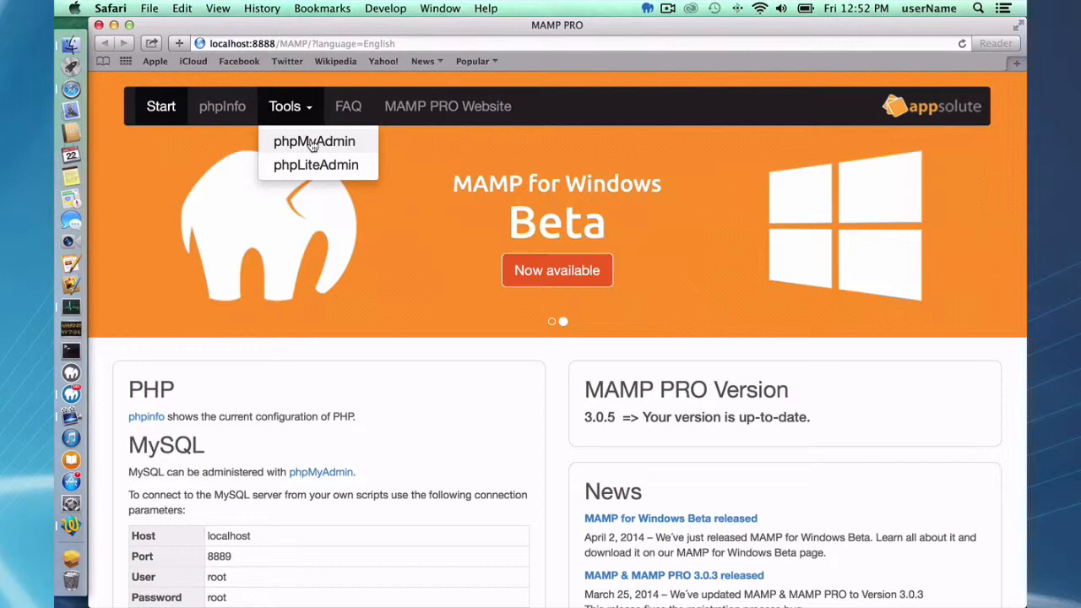
mouse_move(316, 165)
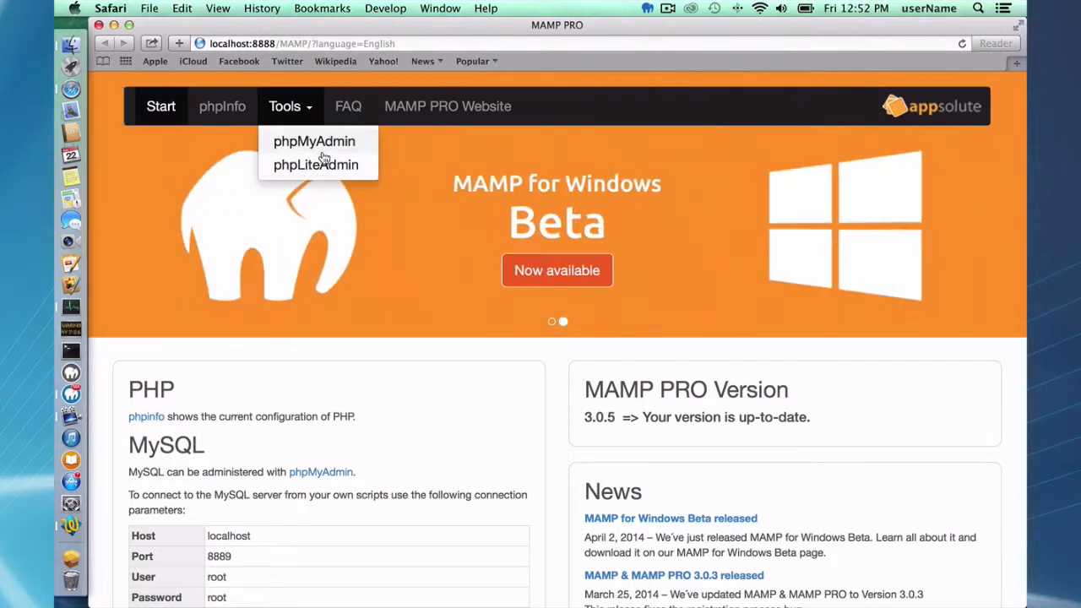
mouse_move(314, 142)
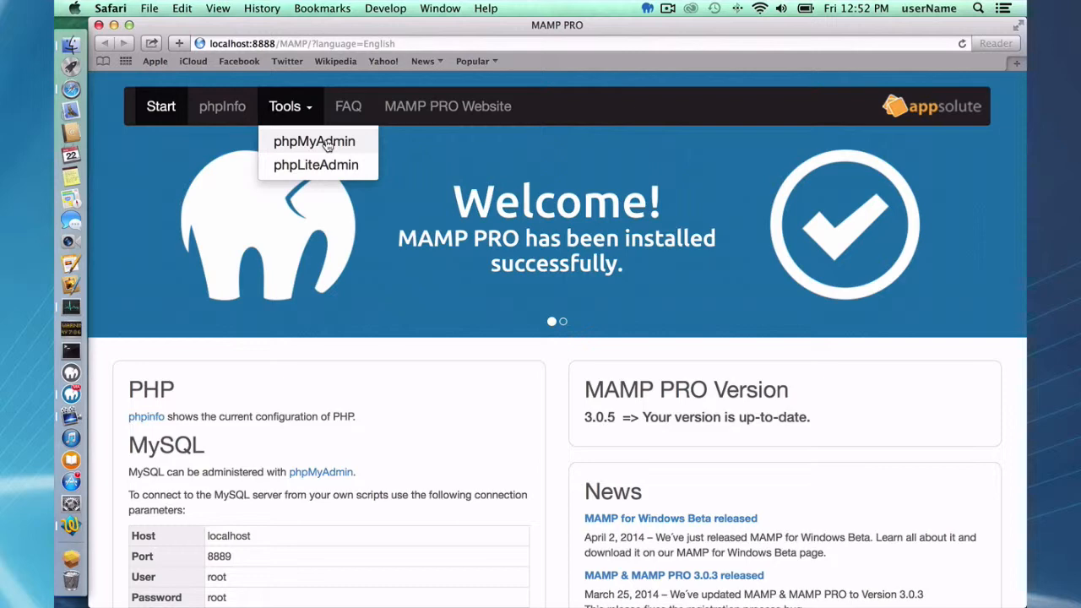
left_click(314, 142)
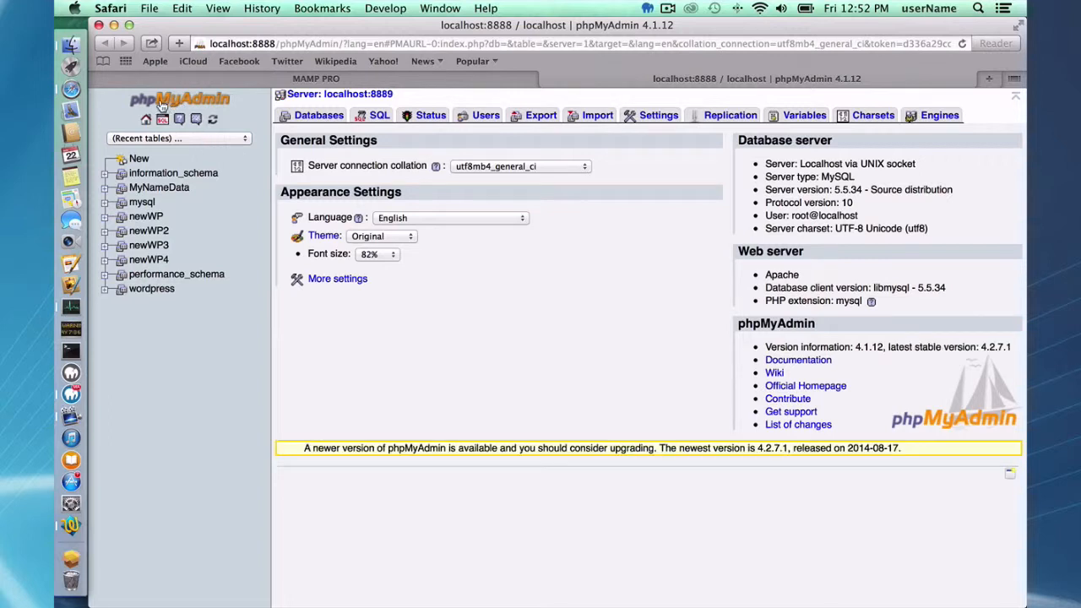
mouse_move(209, 108)
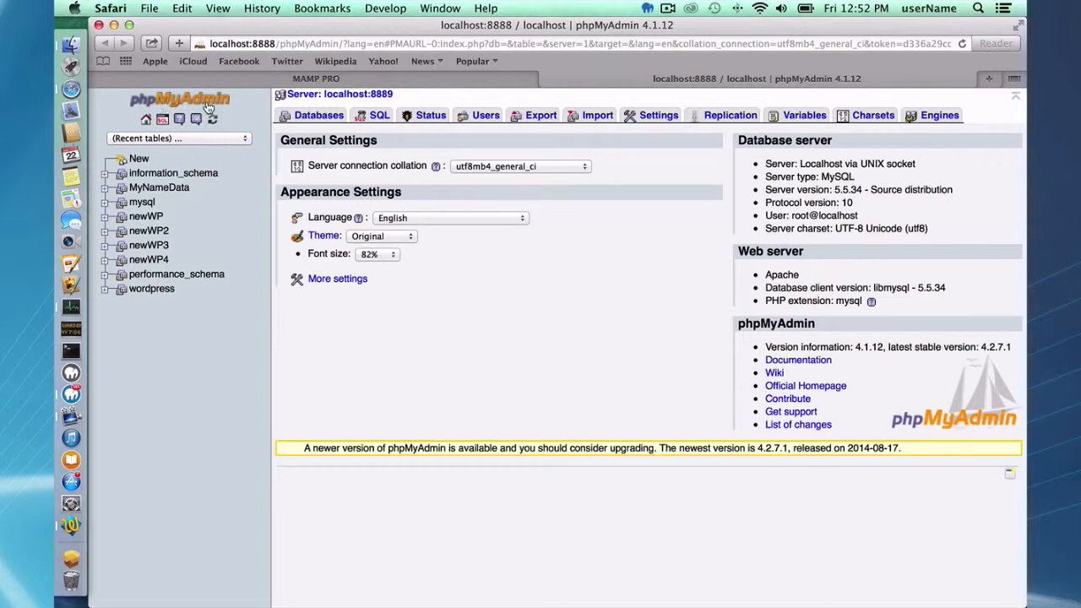
mouse_move(390, 228)
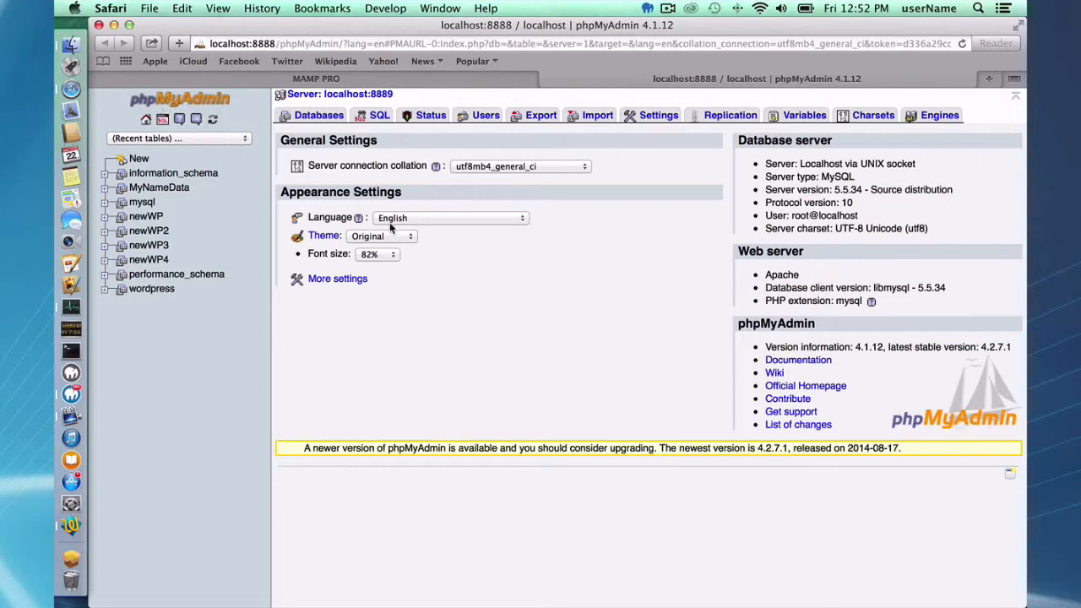
mouse_move(525, 273)
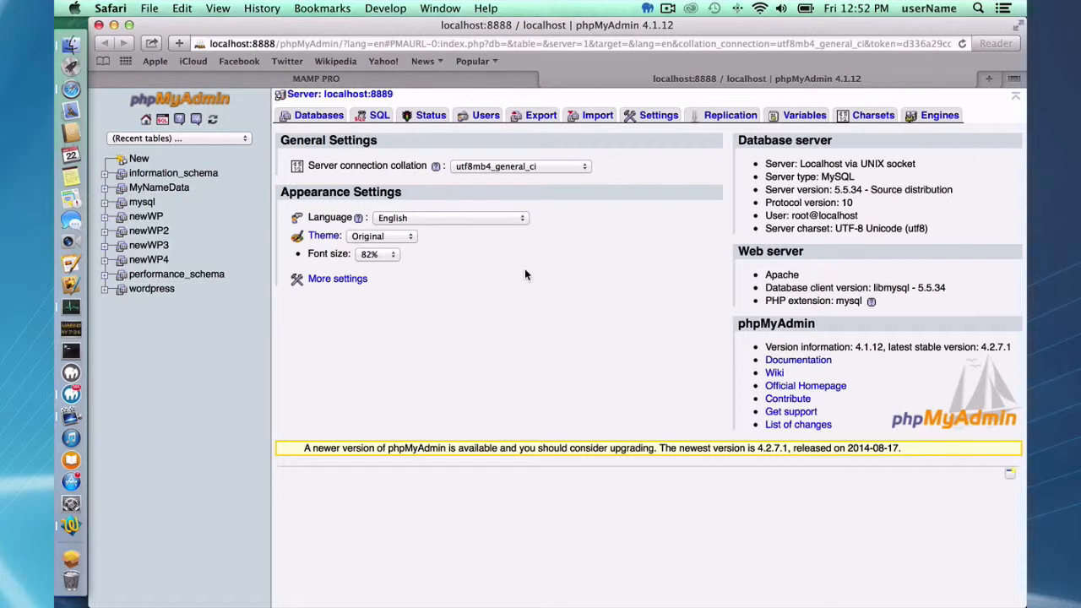
mouse_move(662, 277)
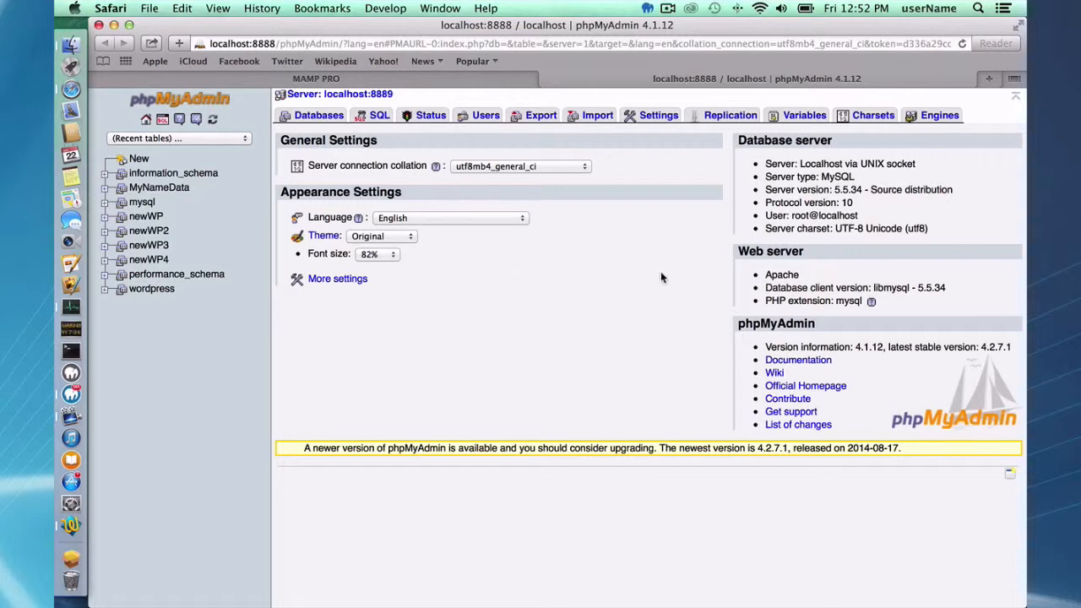
mouse_move(637, 284)
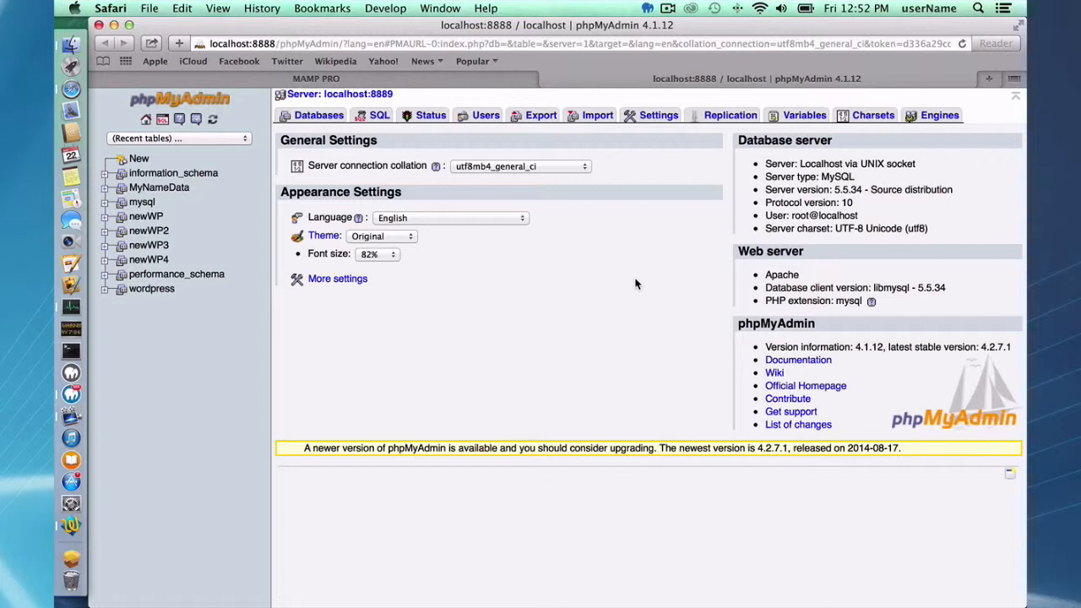
mouse_move(605, 193)
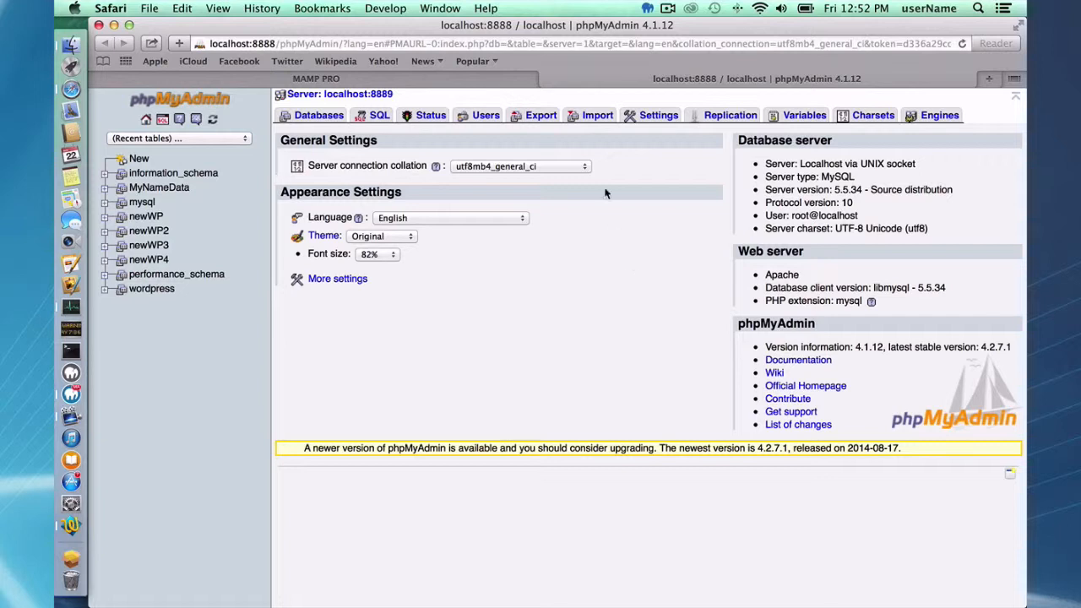
mouse_move(547, 81)
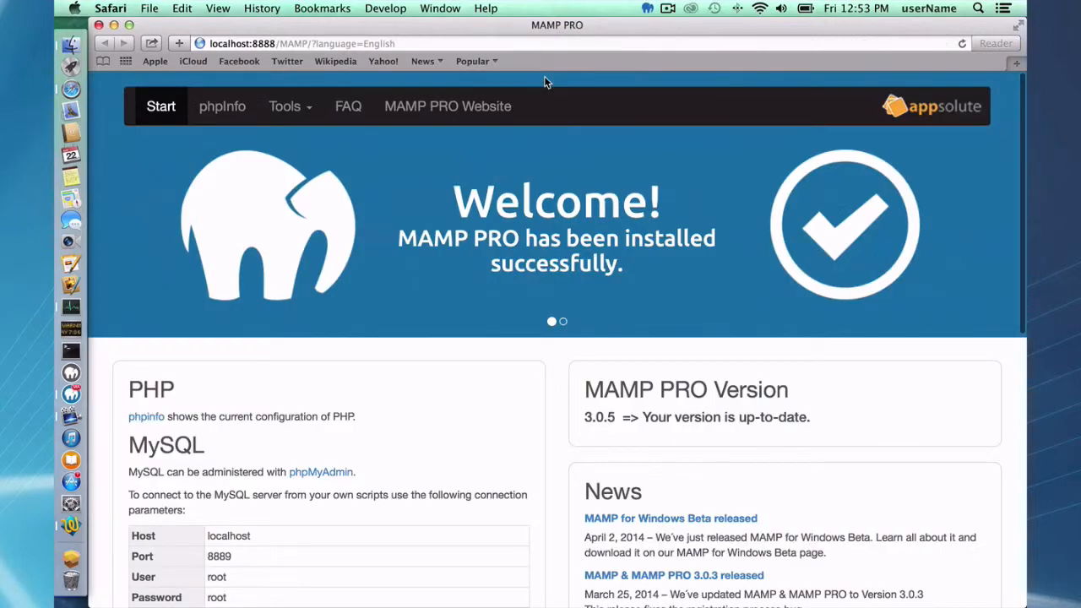
mouse_move(245, 108)
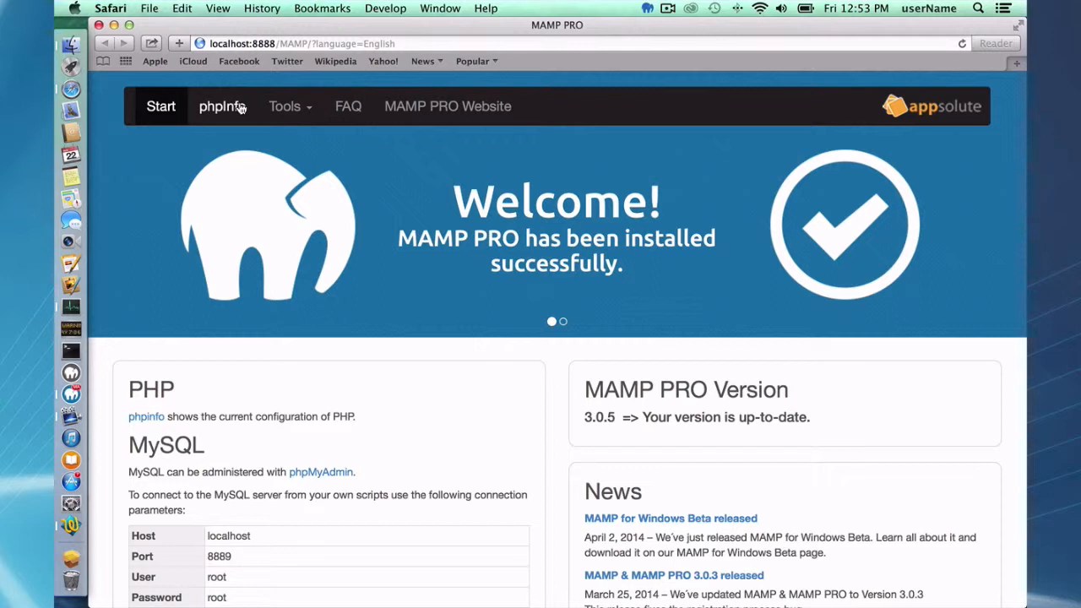
mouse_move(192, 105)
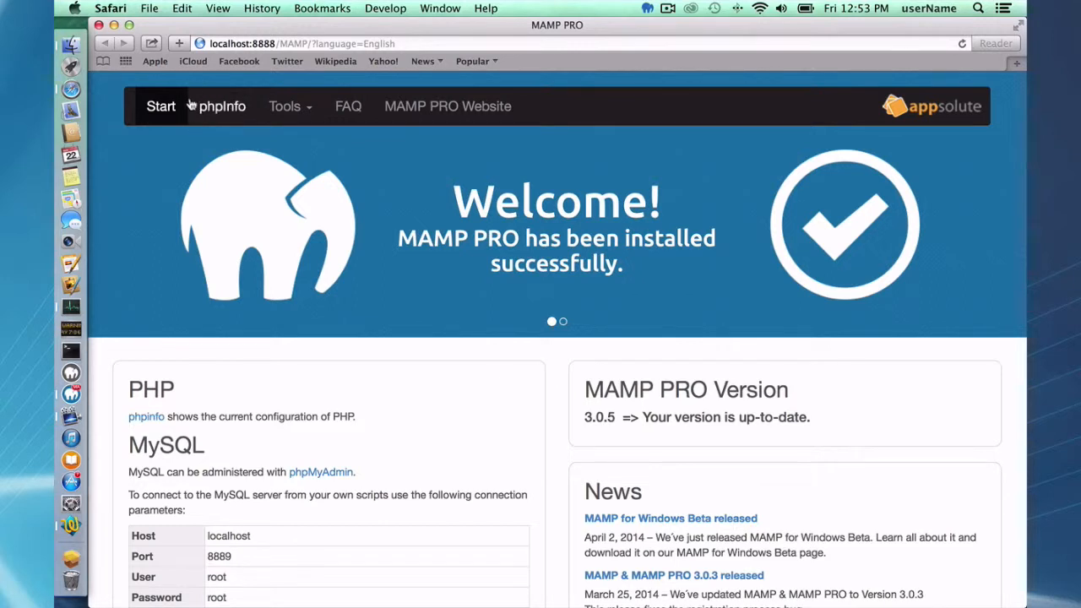
mouse_move(239, 145)
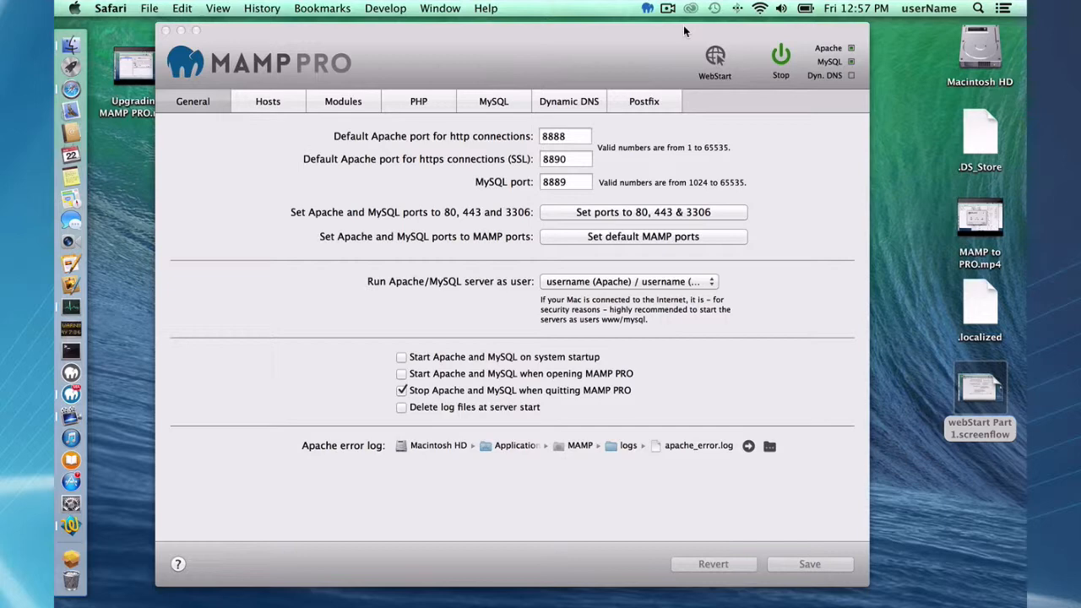
Reopen the WebStart welcome page in Safari using MAMP PRO's WebStart button
left_click(714, 59)
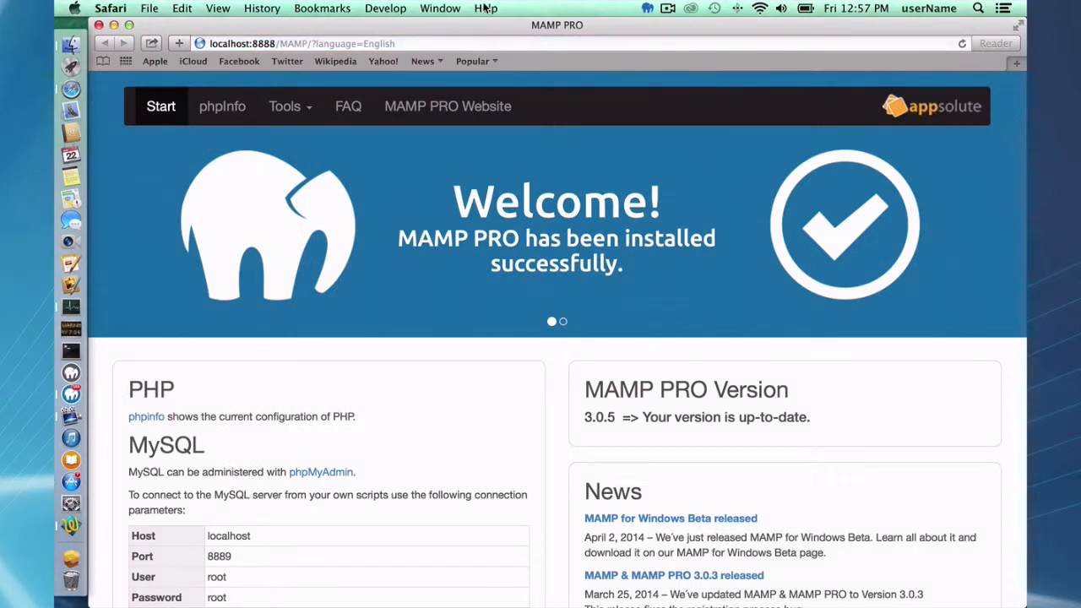
mouse_move(256, 17)
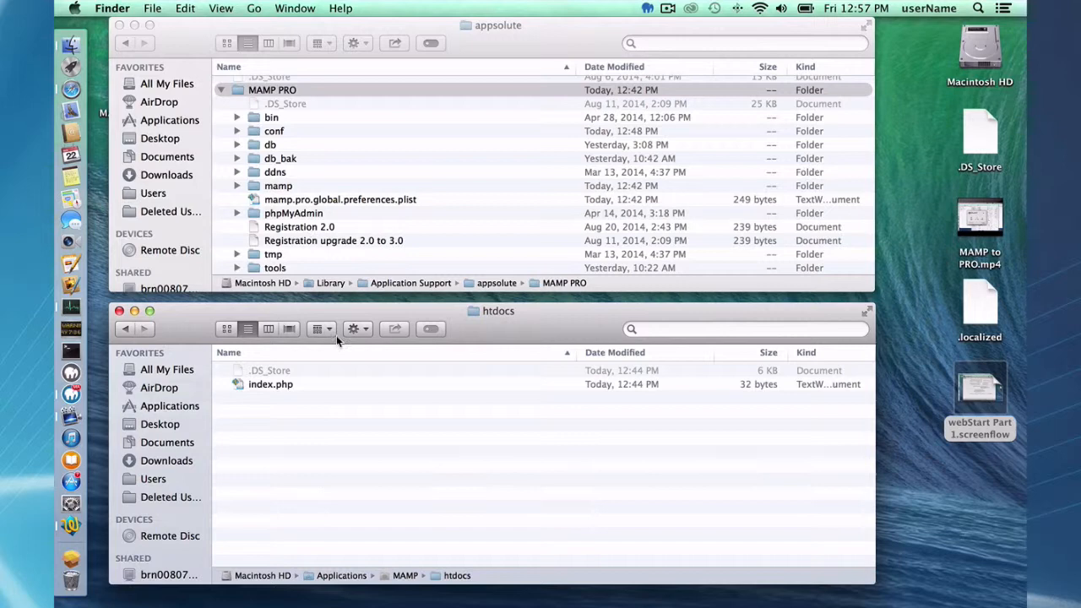
mouse_move(364, 400)
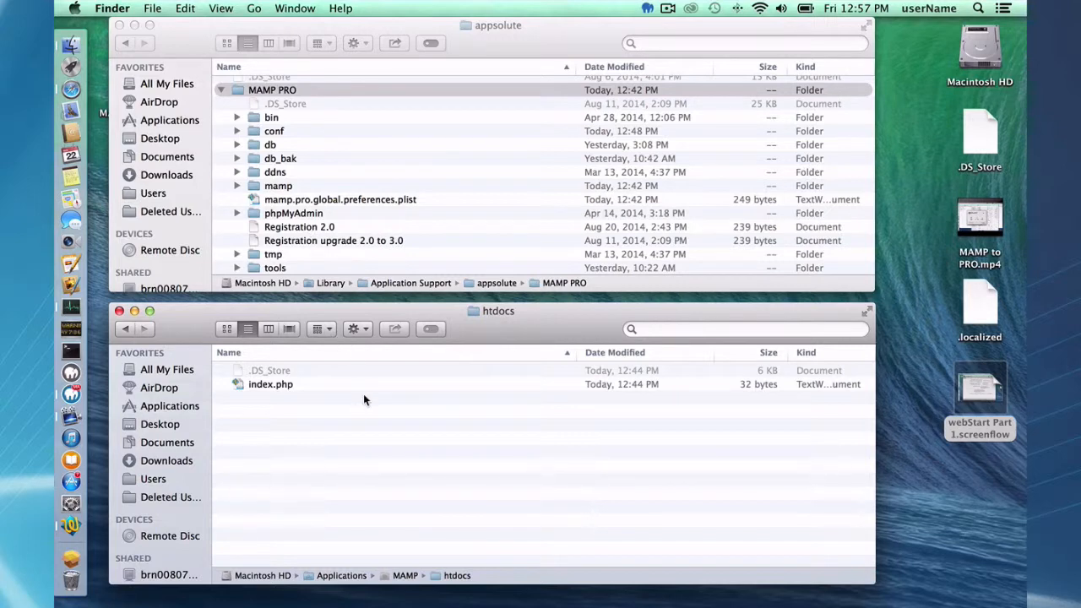
mouse_move(392, 481)
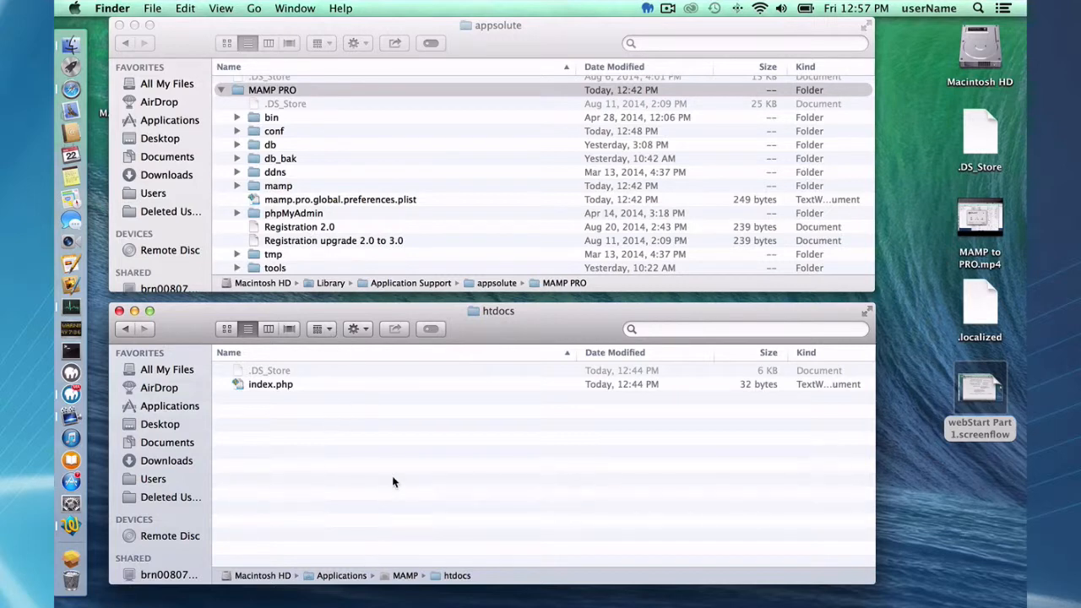
mouse_move(469, 575)
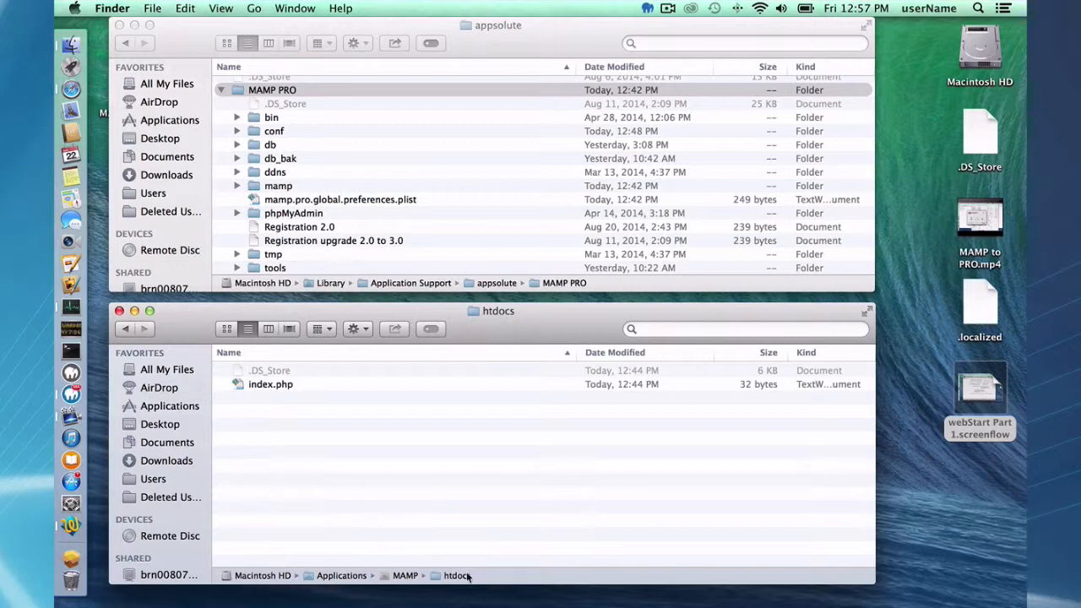
mouse_move(362, 411)
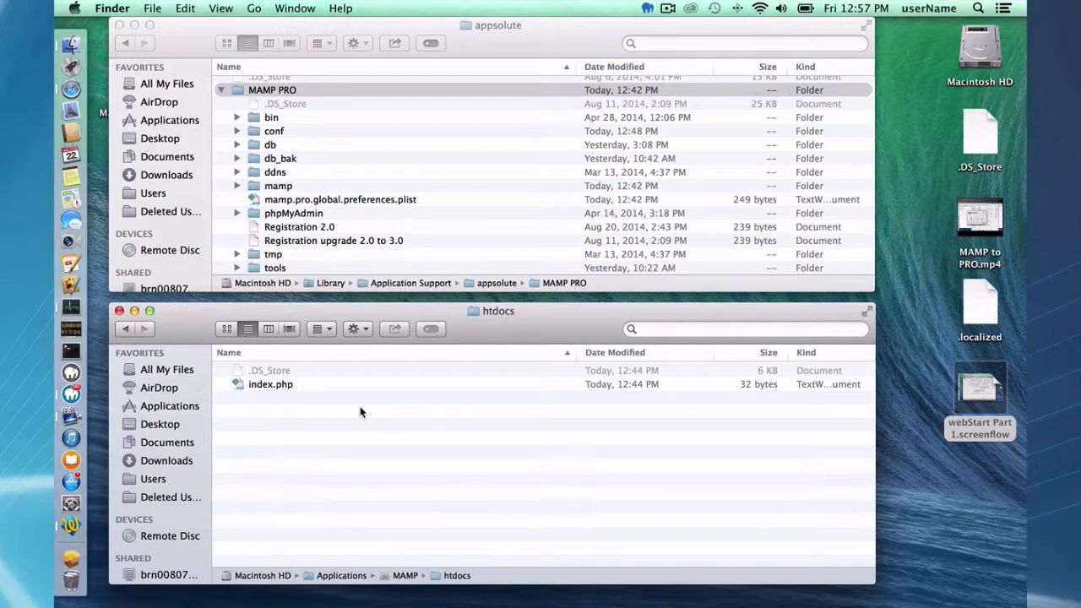
mouse_move(318, 436)
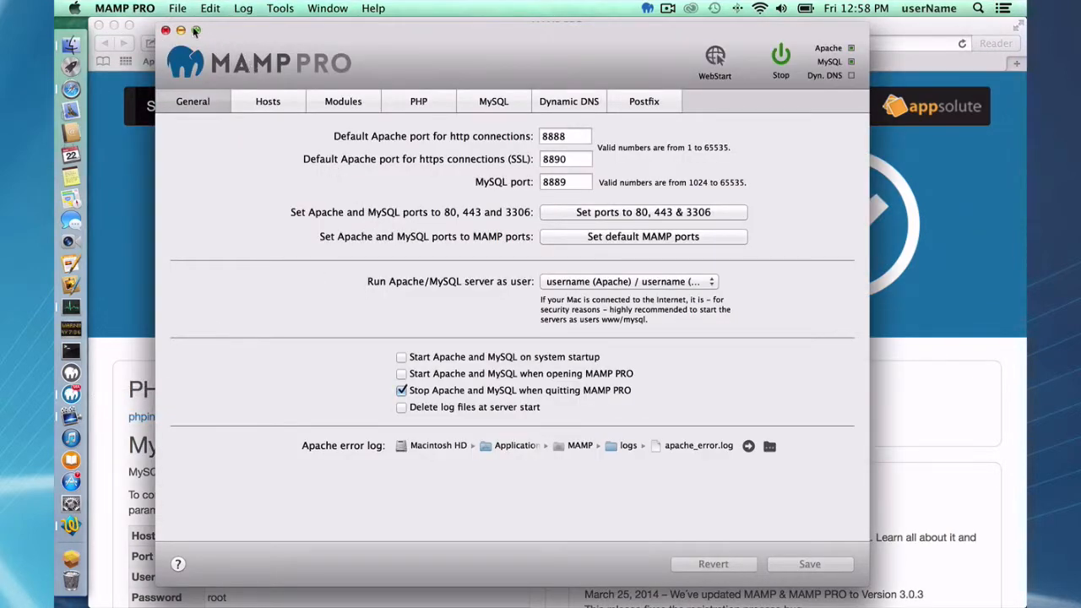
Open the Apache httpd.conf template via File > Edit Template to see its Alias entries
left_click(177, 7)
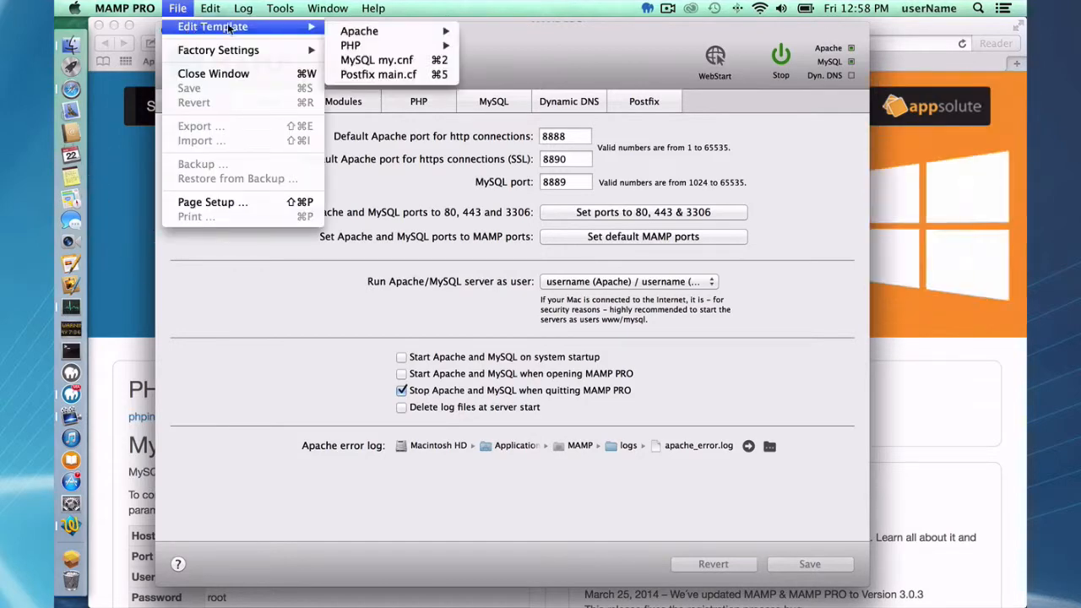
mouse_move(358, 30)
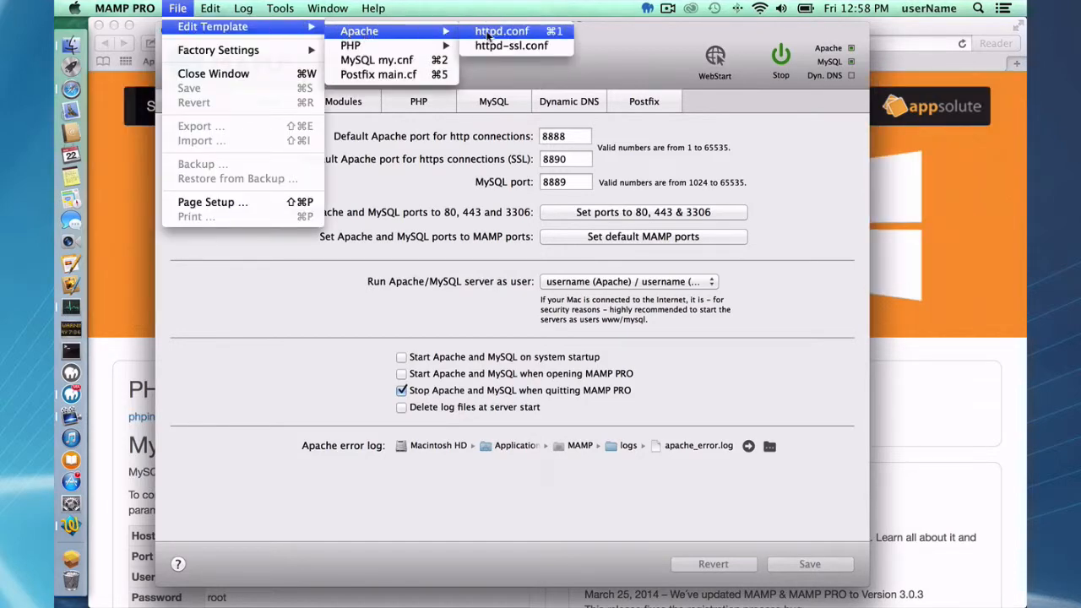
left_click(501, 30)
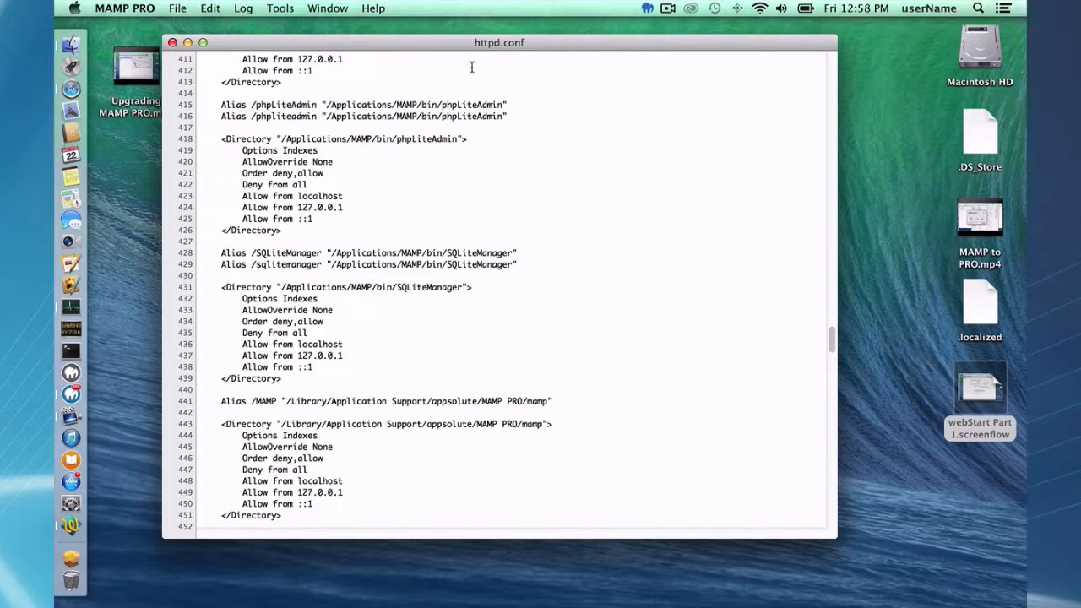
mouse_move(433, 179)
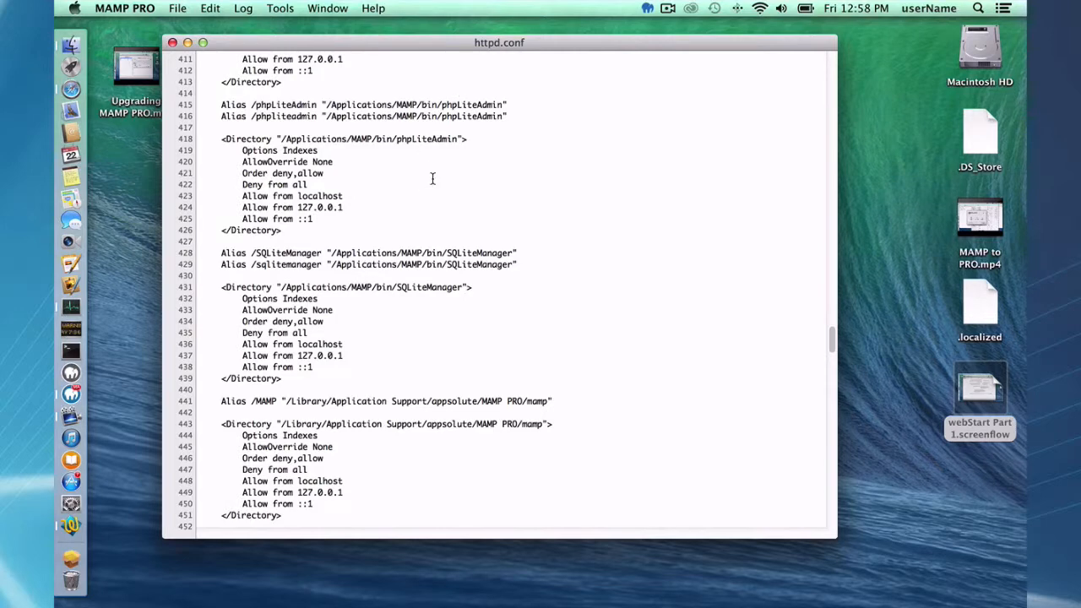
mouse_move(253, 316)
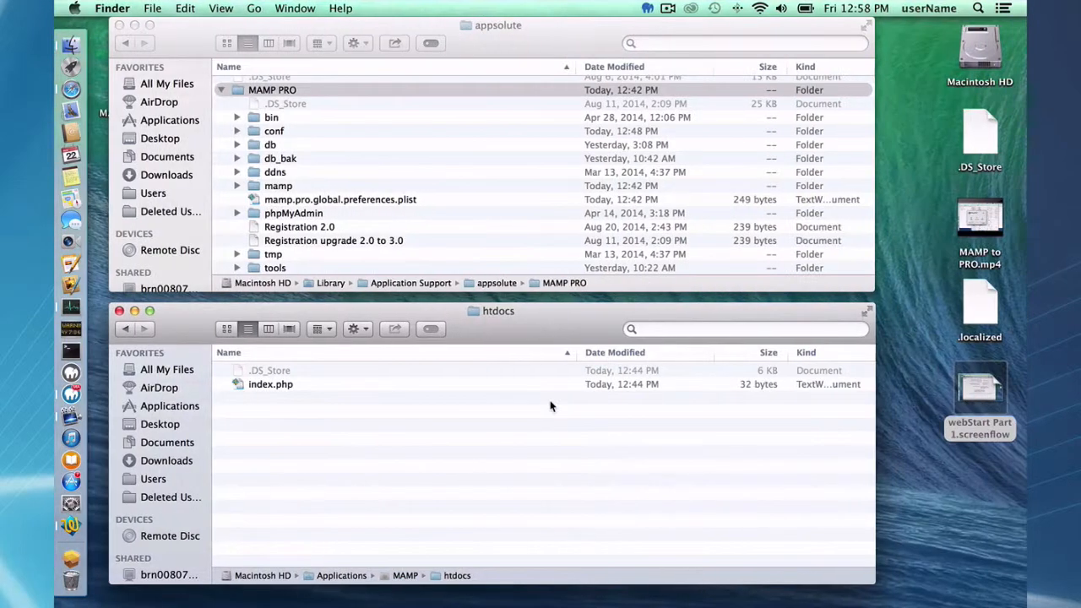
mouse_move(277, 201)
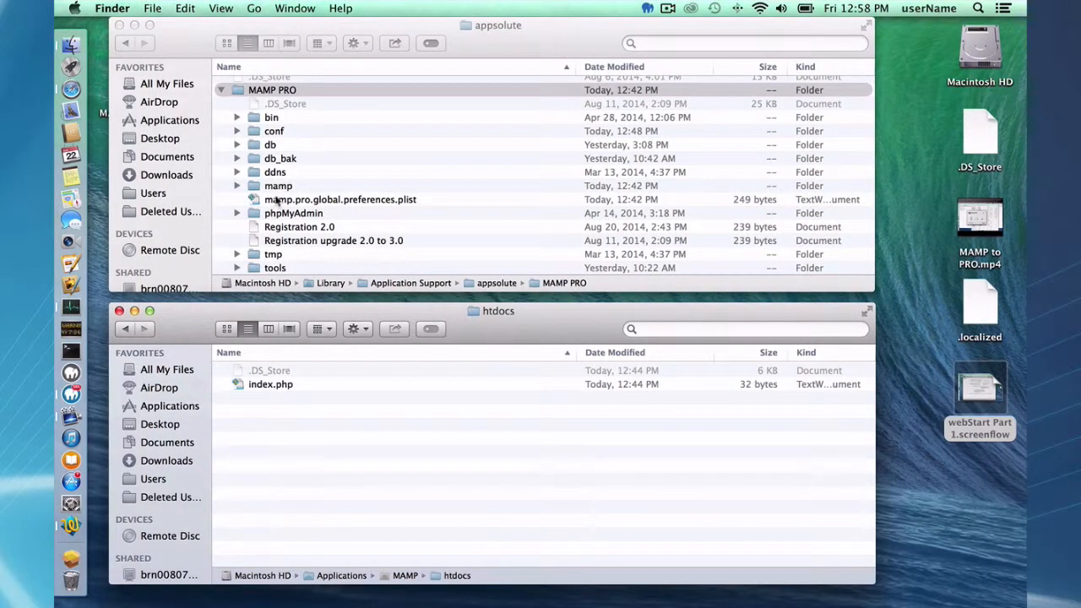
mouse_move(439, 281)
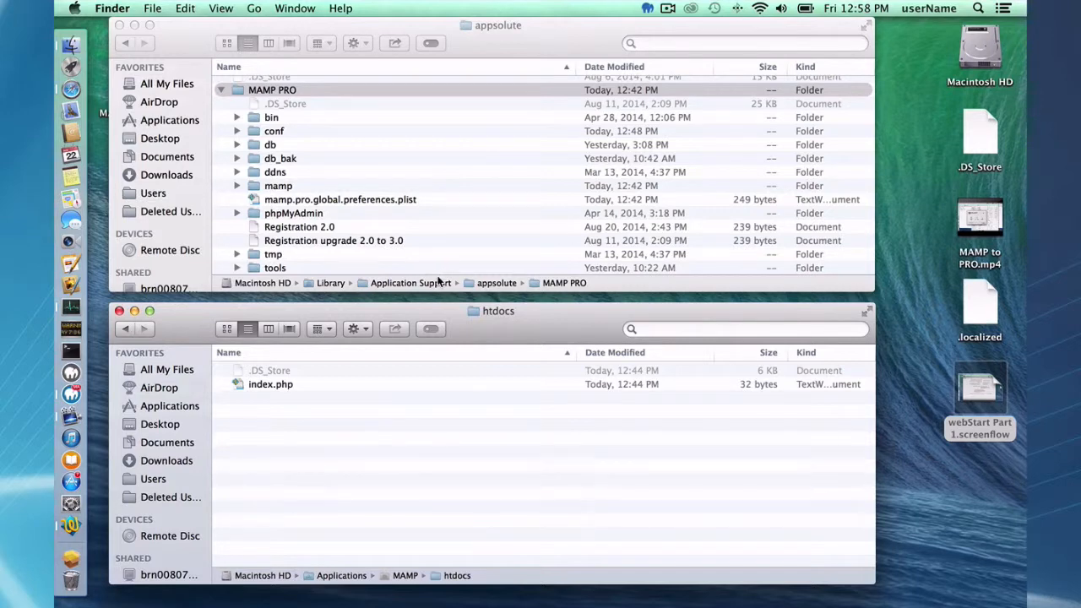
mouse_move(382, 150)
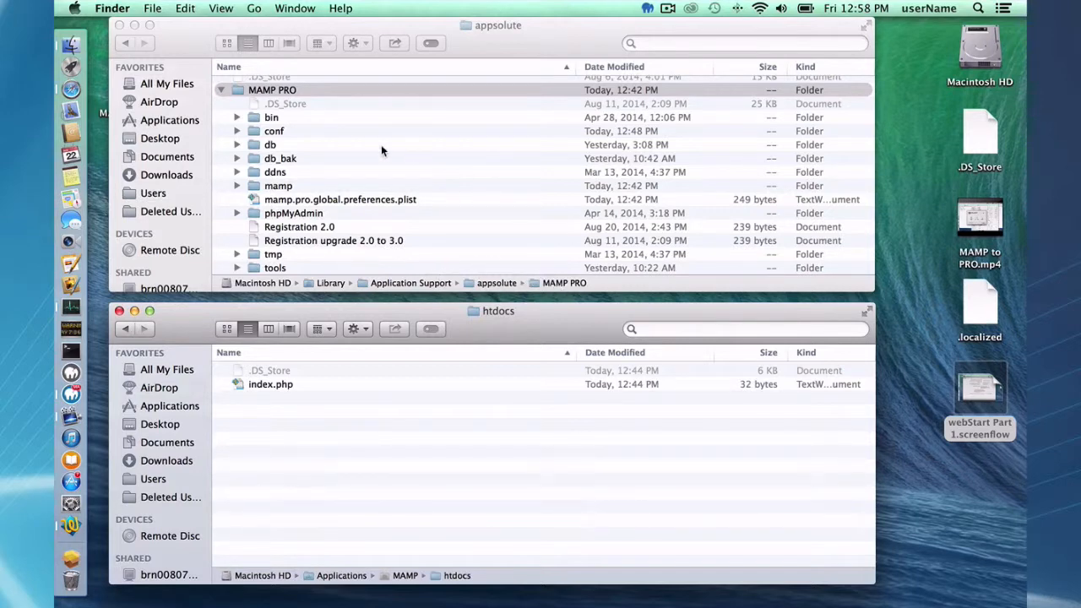
mouse_move(284, 189)
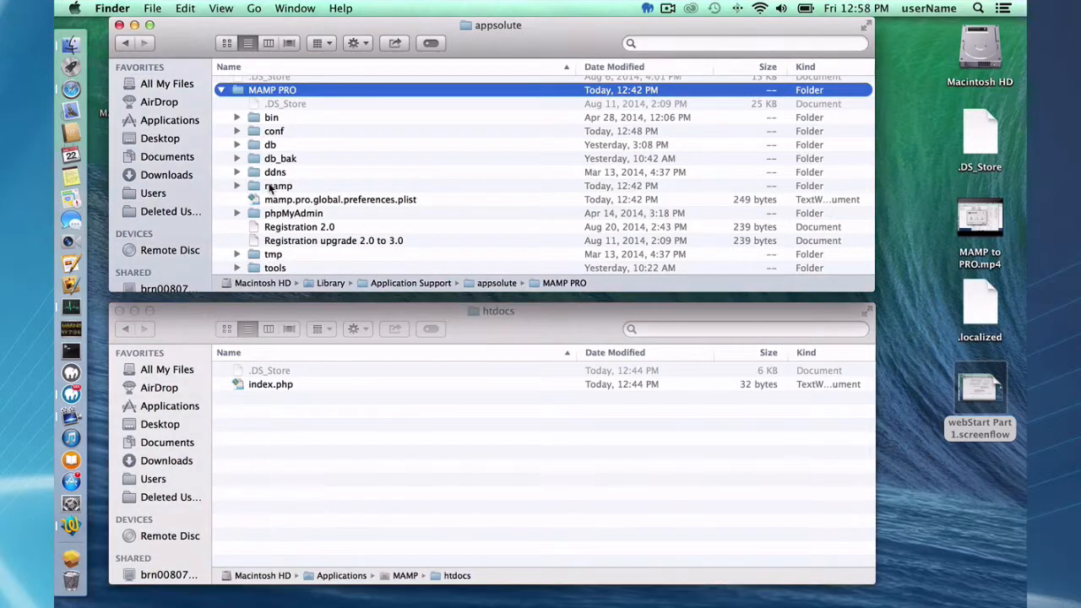
Browse the mamp folder's WebStart page files in Finder, then return to the MAMP PRO folder
double_click(278, 186)
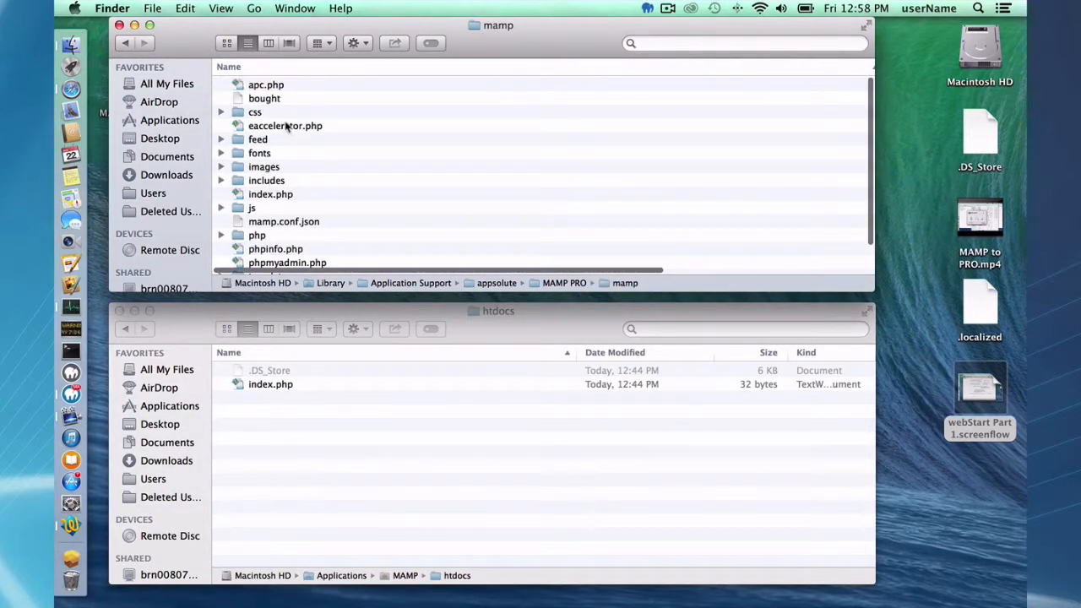
scroll("down", 3)
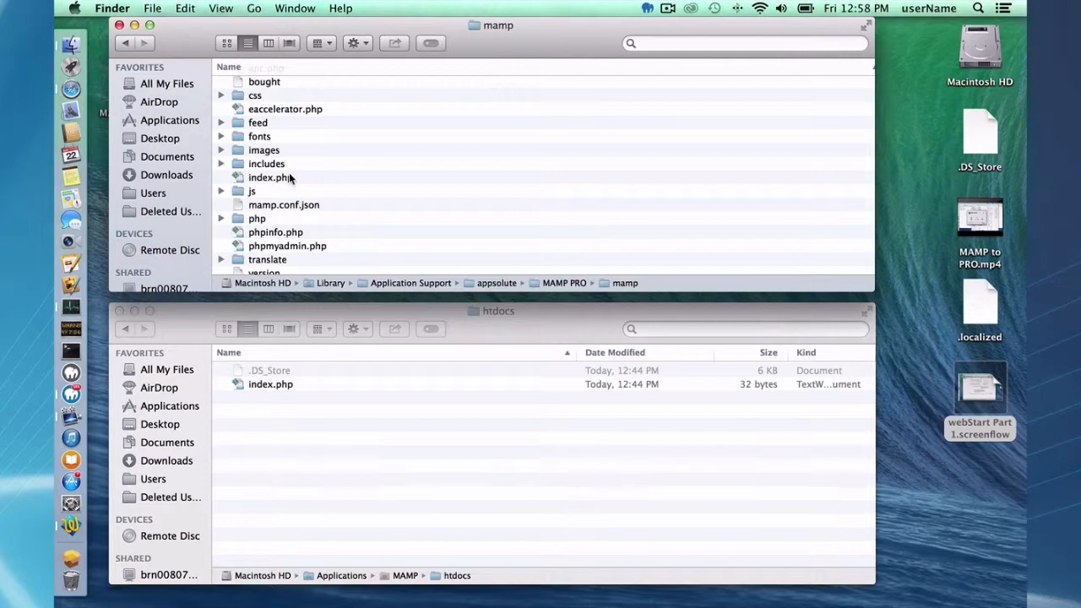
left_click(125, 44)
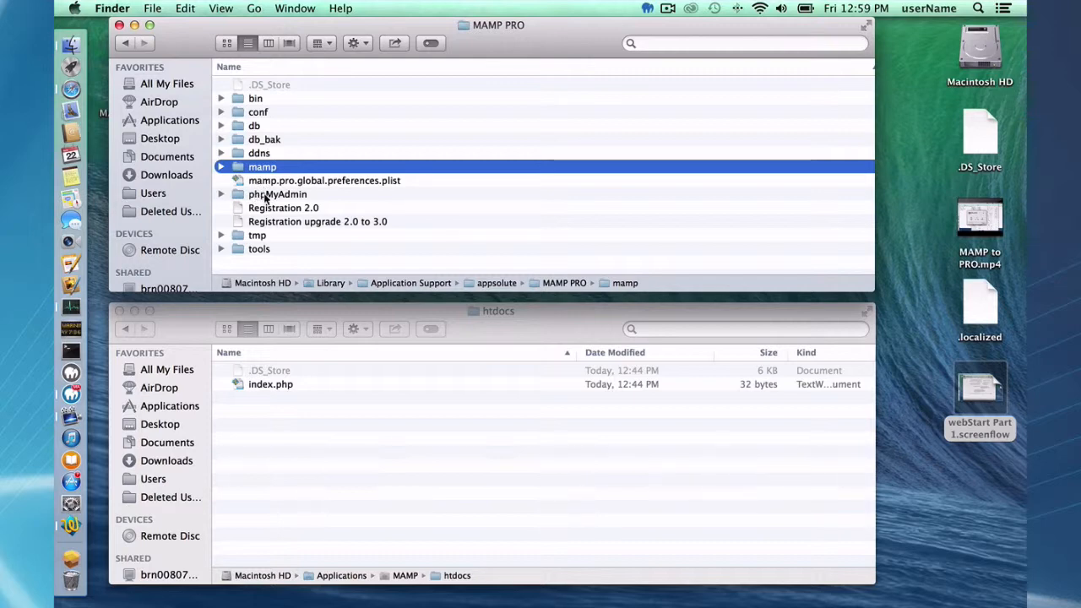
left_click(277, 193)
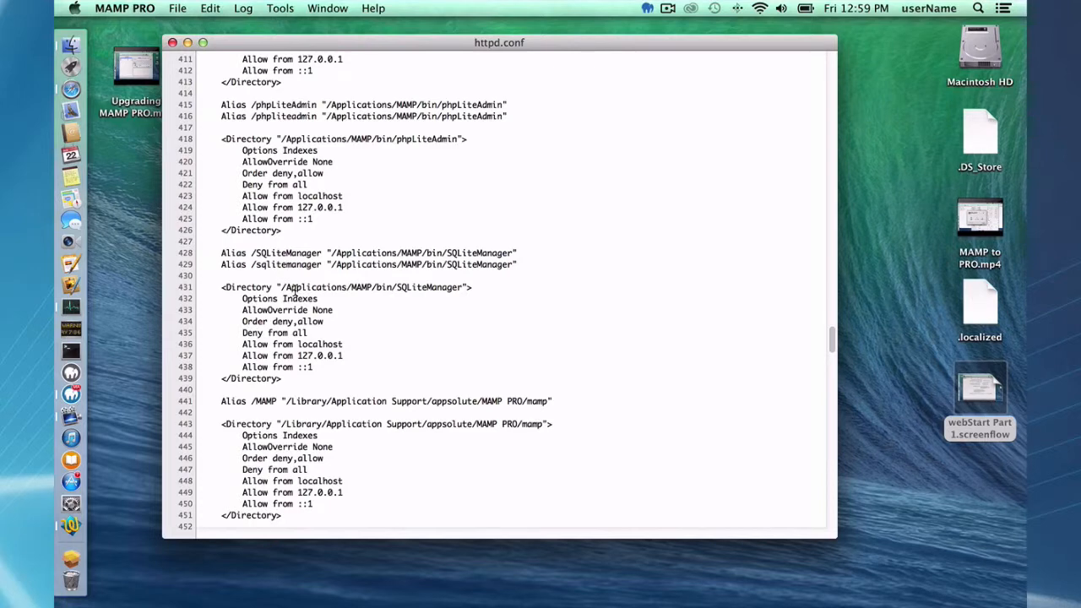
scroll("up", 3)
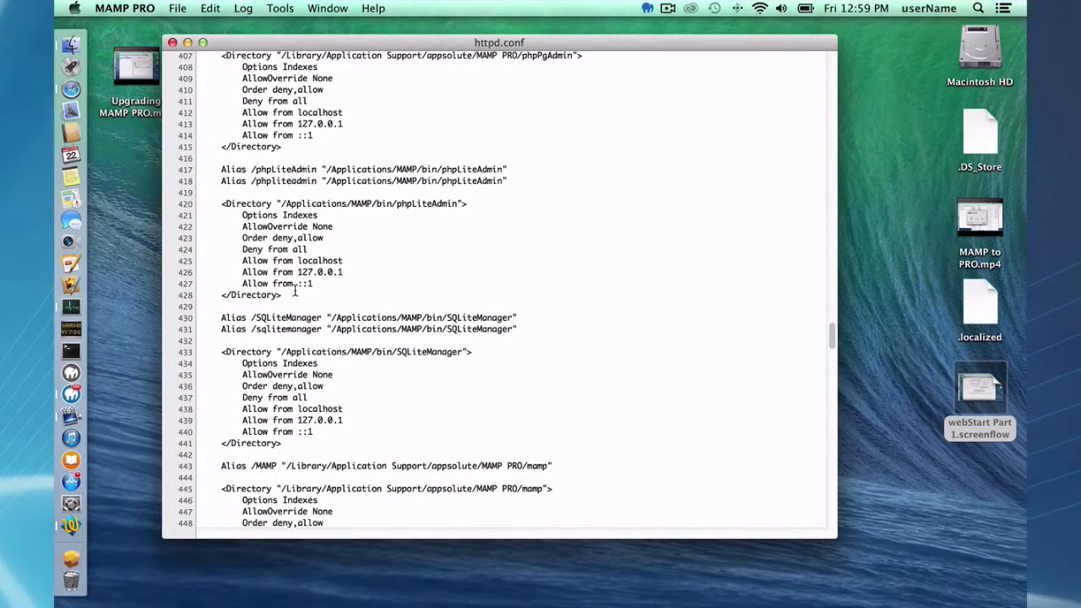
scroll("up", 3)
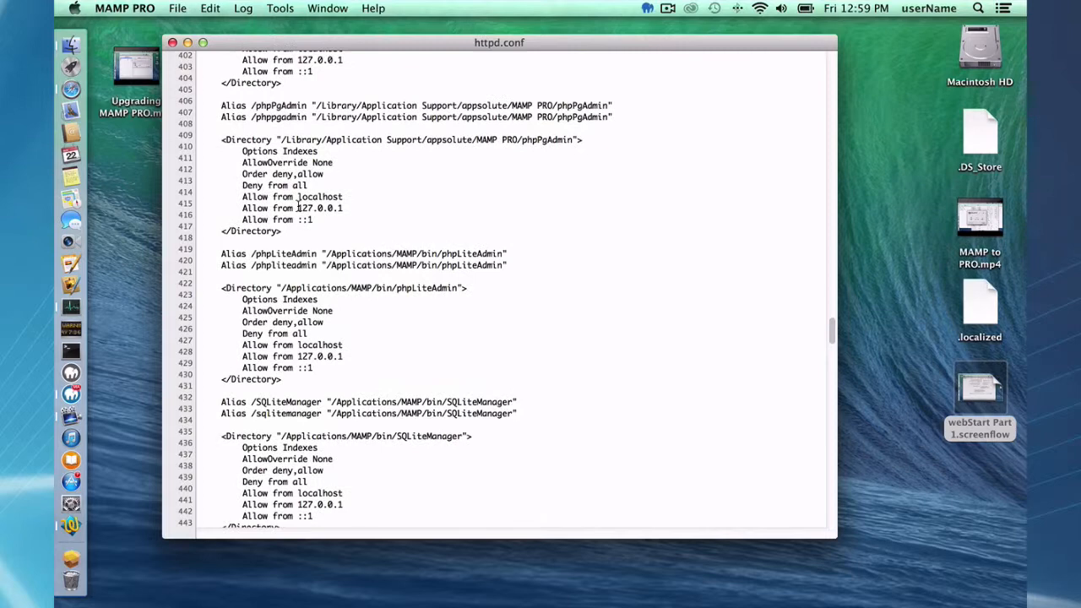
scroll("up", 3)
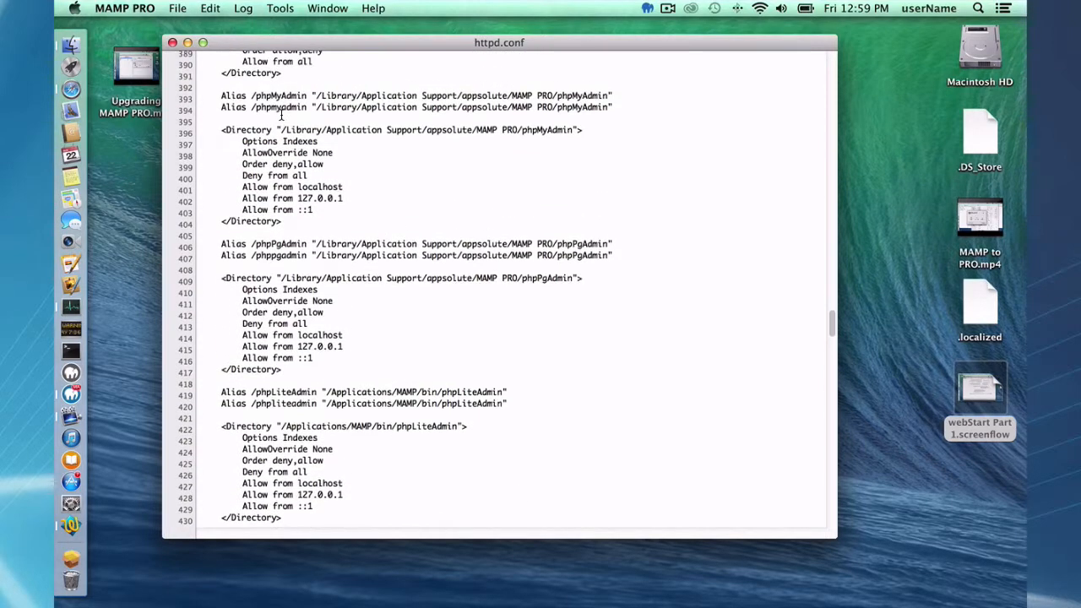
scroll("up", 3)
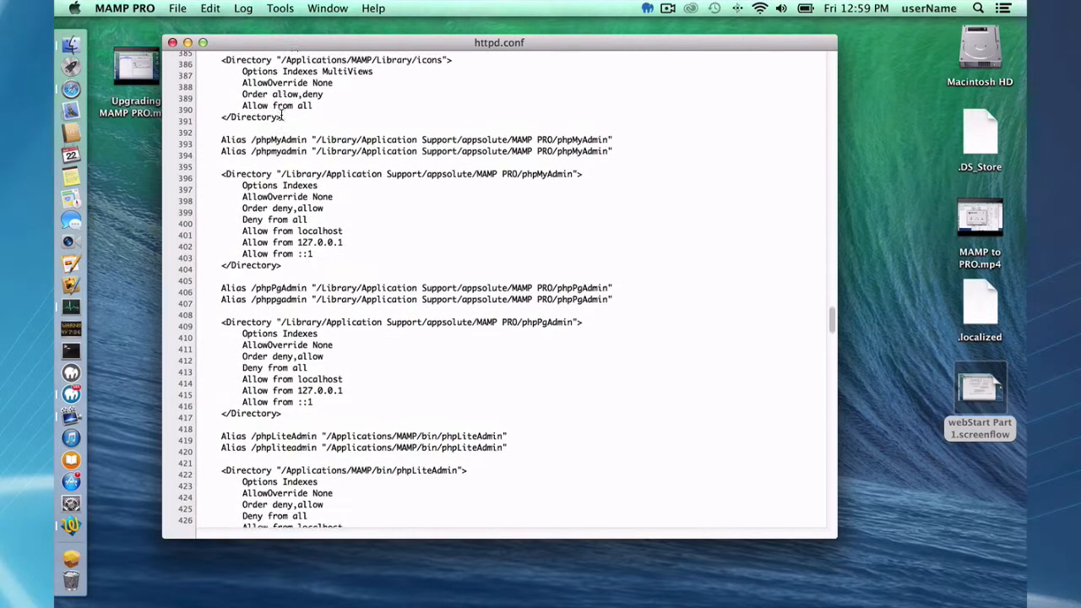
scroll("up", 3)
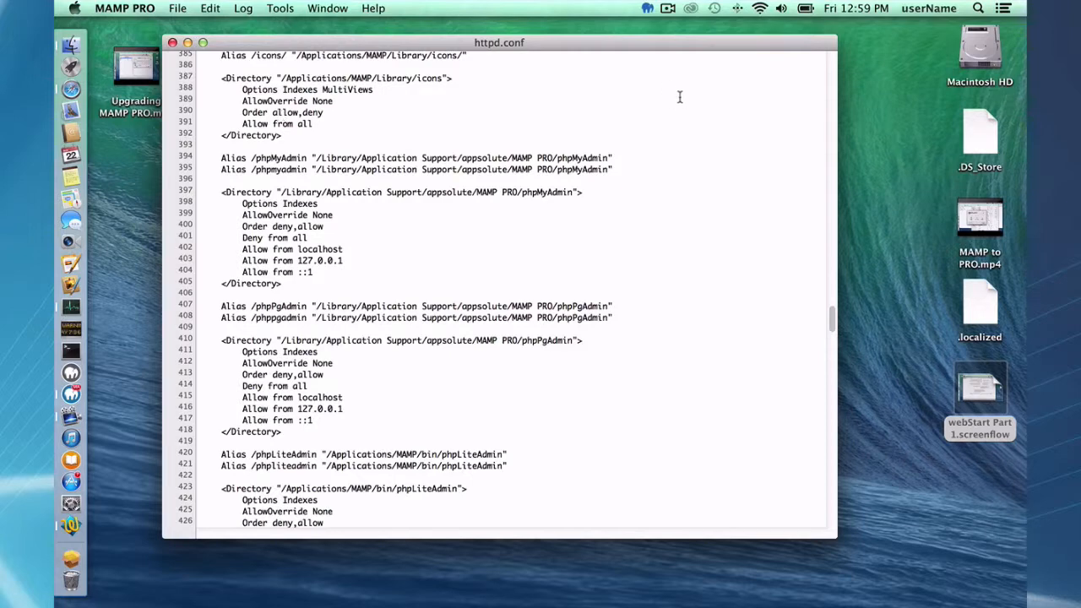
mouse_move(500, 51)
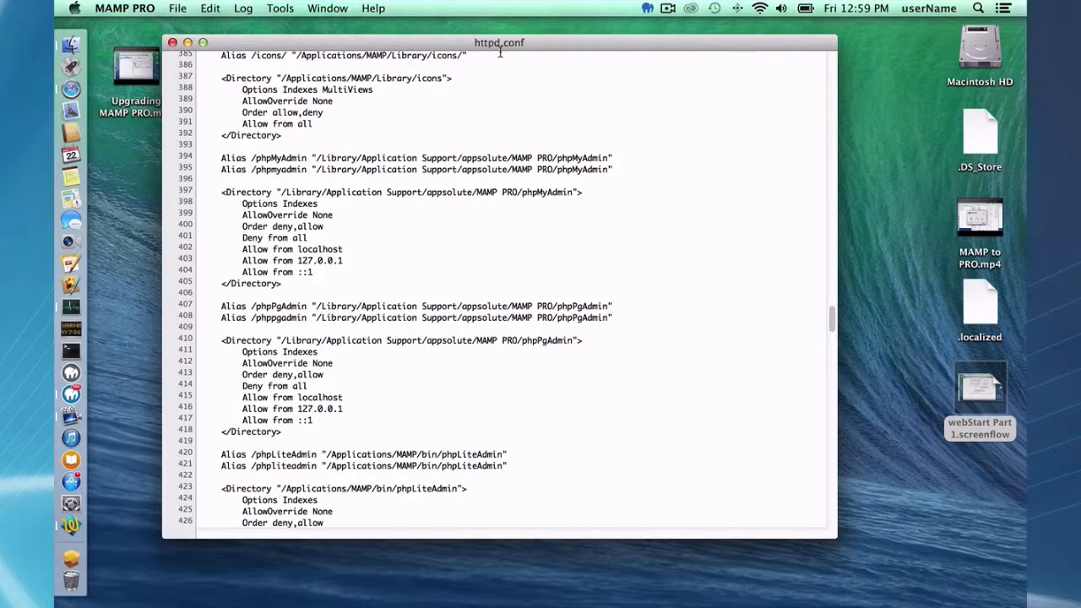
mouse_move(524, 78)
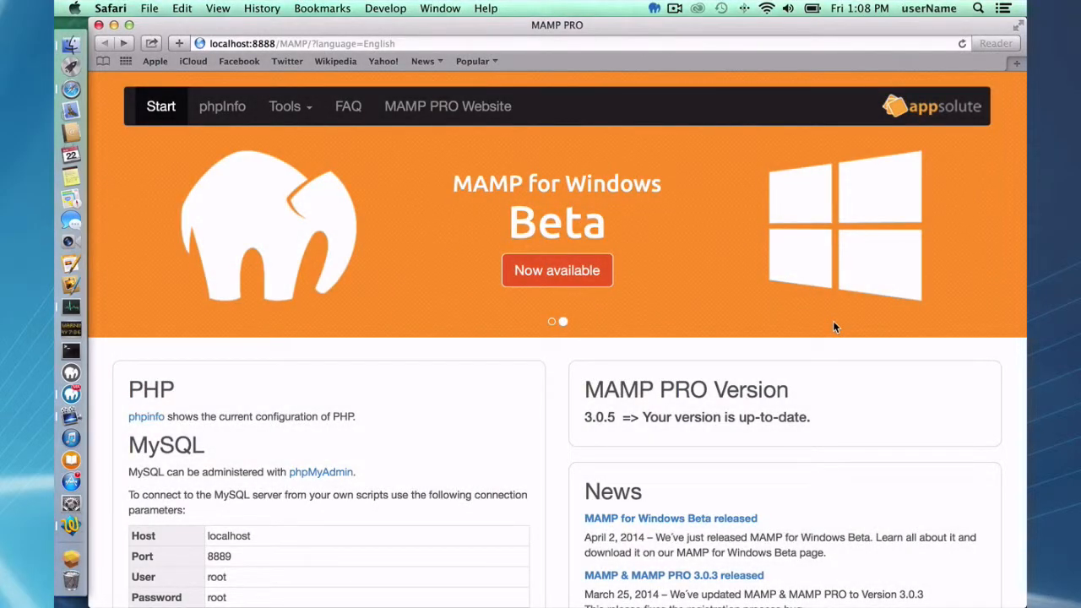
mouse_move(543, 396)
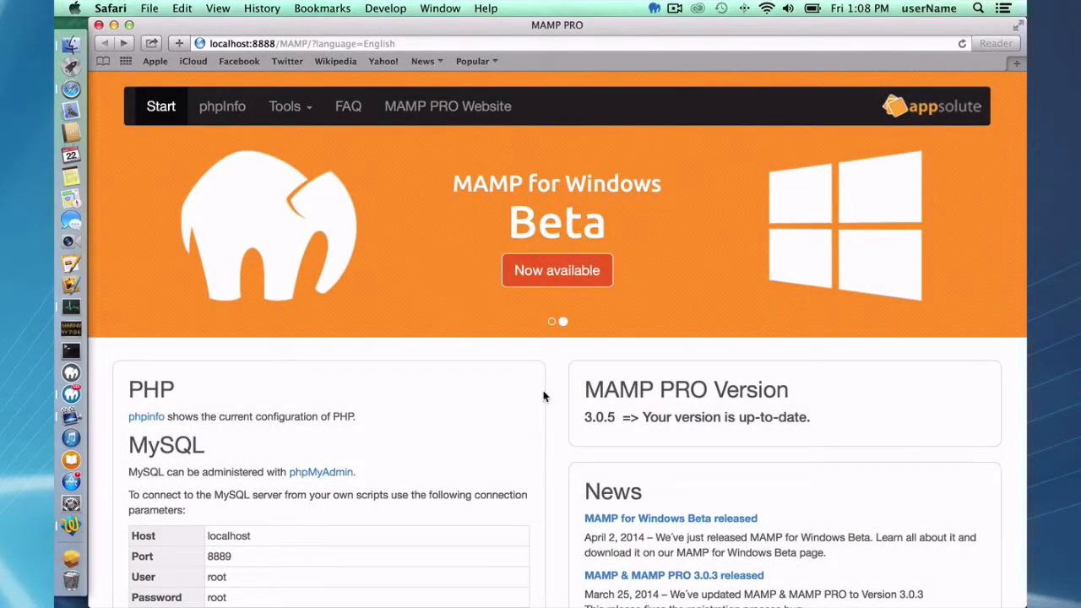
scroll("down", 3)
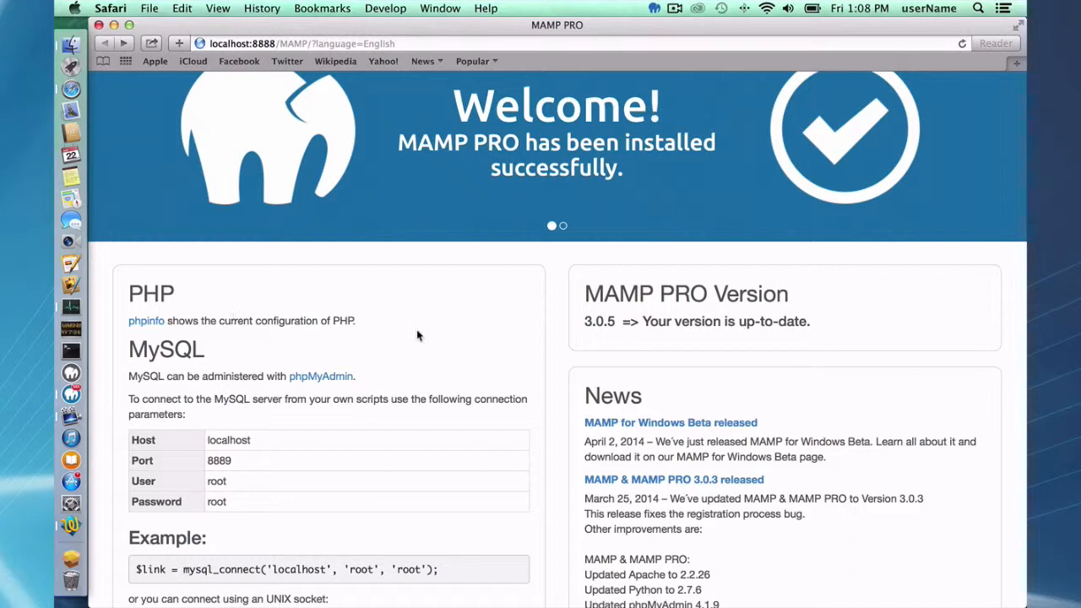
scroll("down", 3)
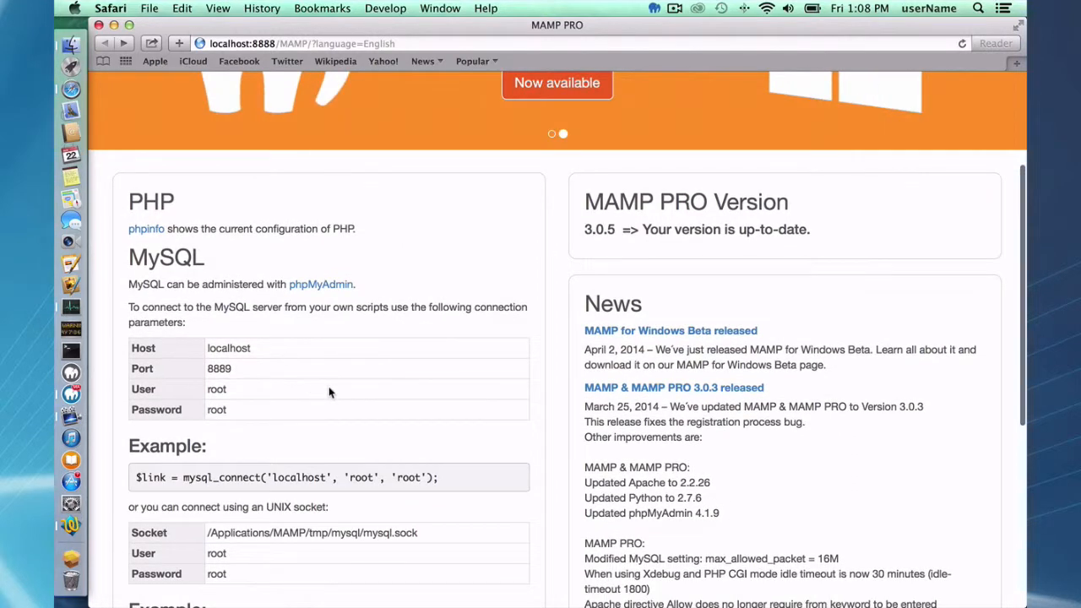
mouse_move(319, 401)
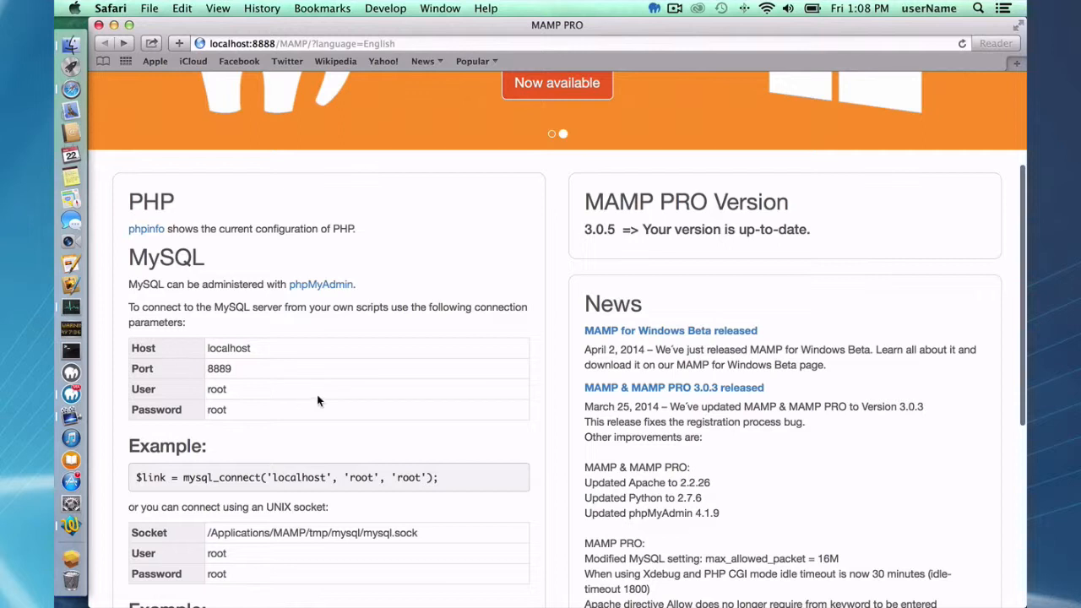
scroll("up", 3)
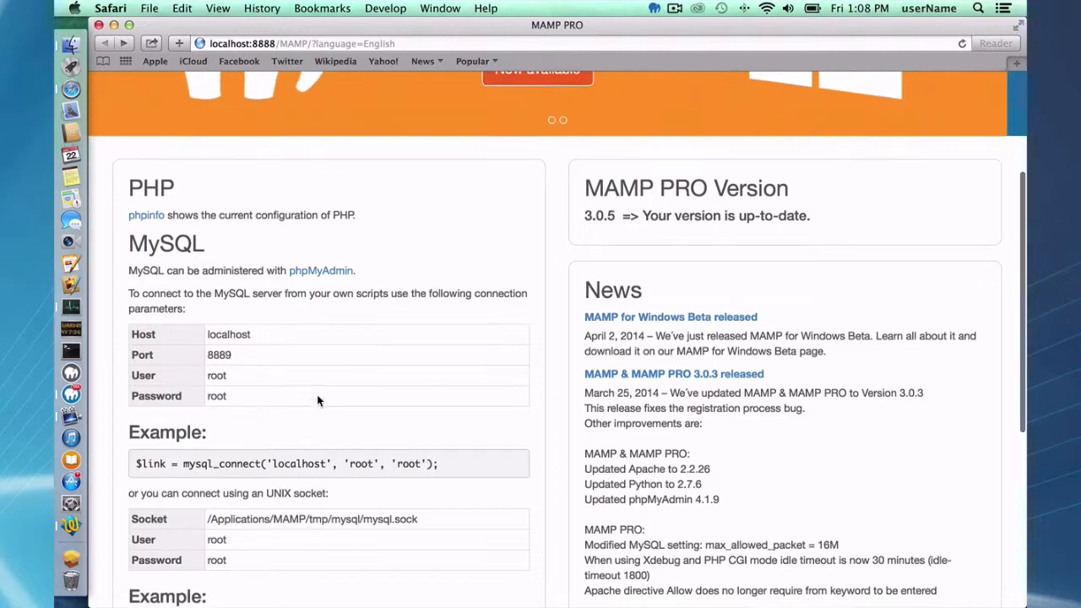
scroll("down", 3)
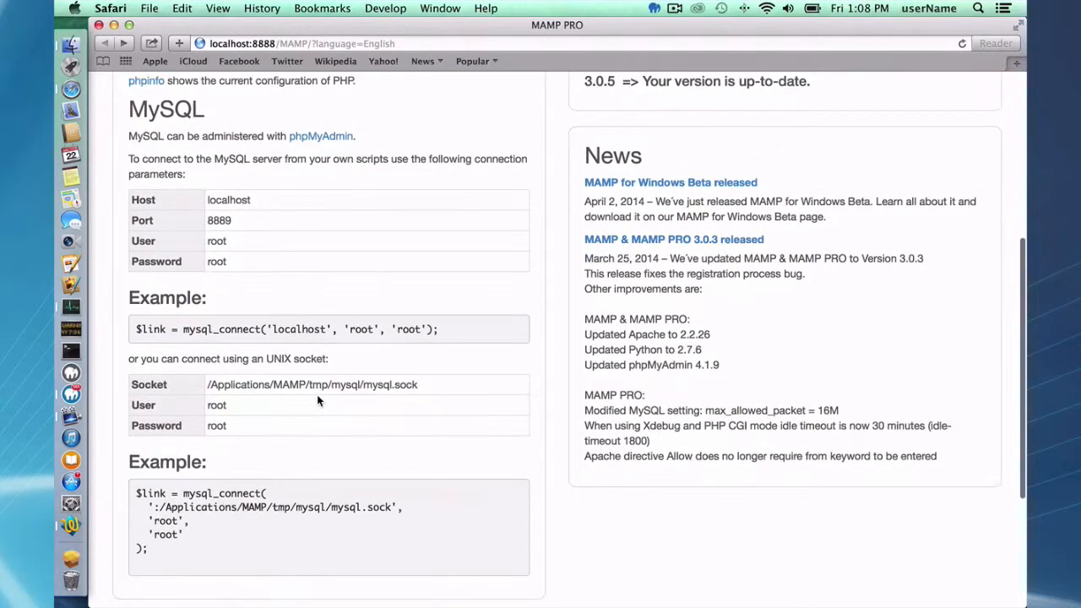
scroll("down", 3)
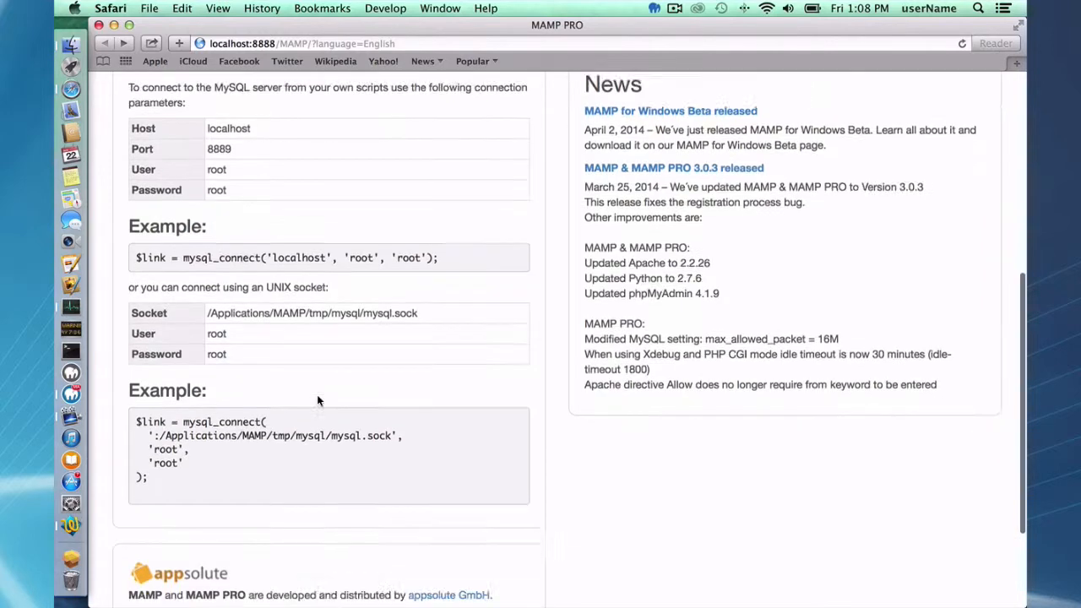
scroll("up", 3)
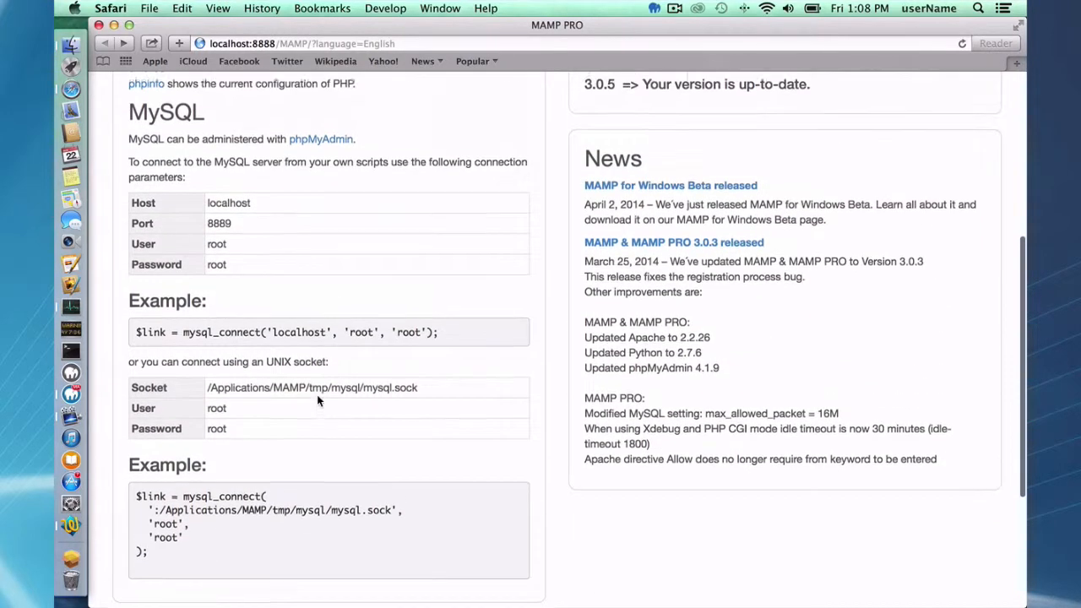
scroll("up", 3)
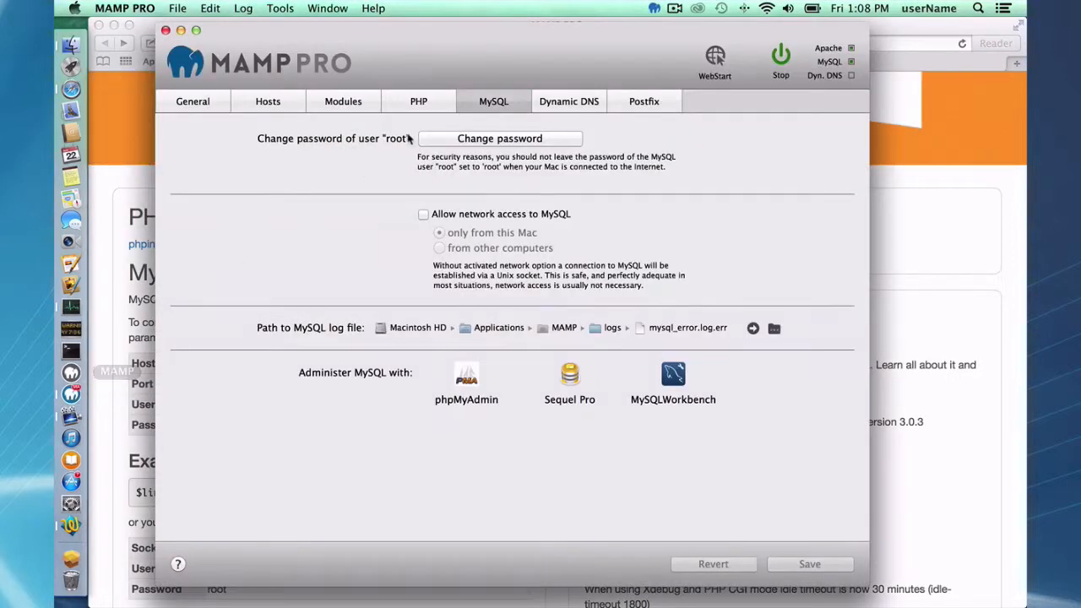
mouse_move(522, 112)
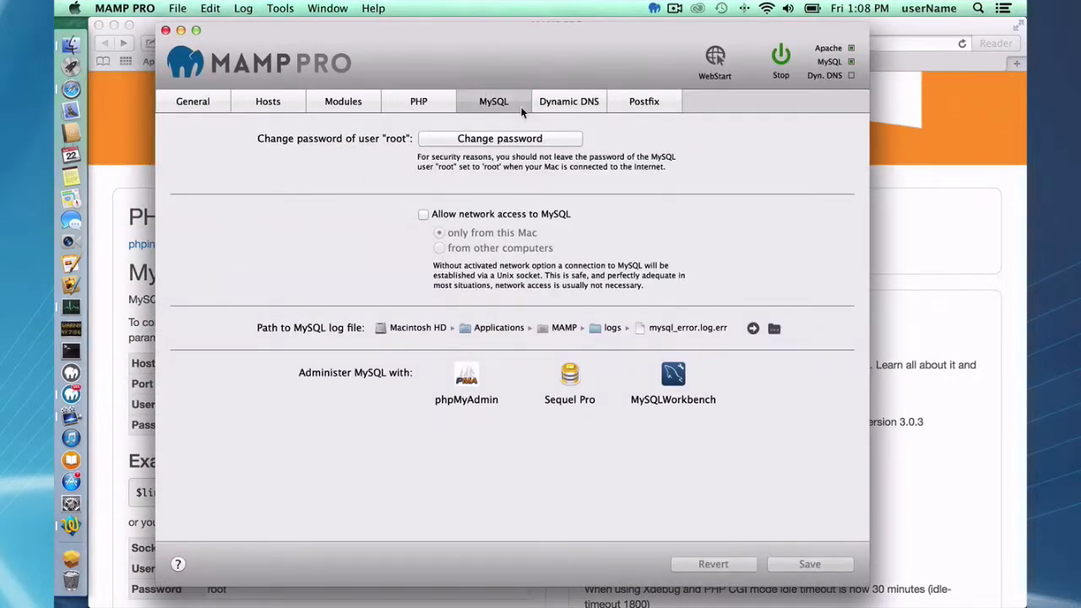
mouse_move(560, 386)
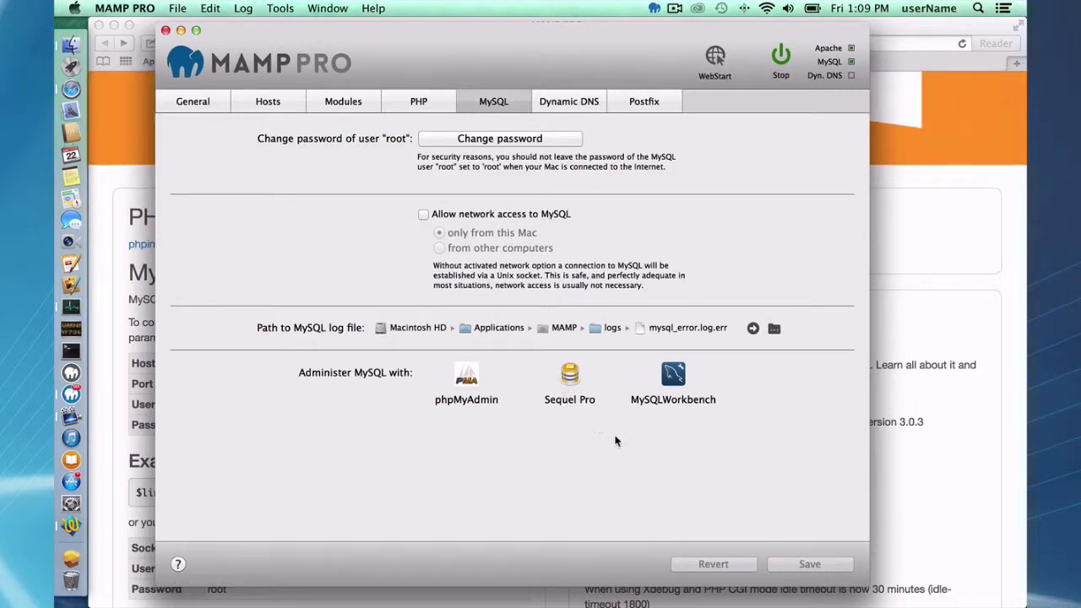
mouse_move(672, 419)
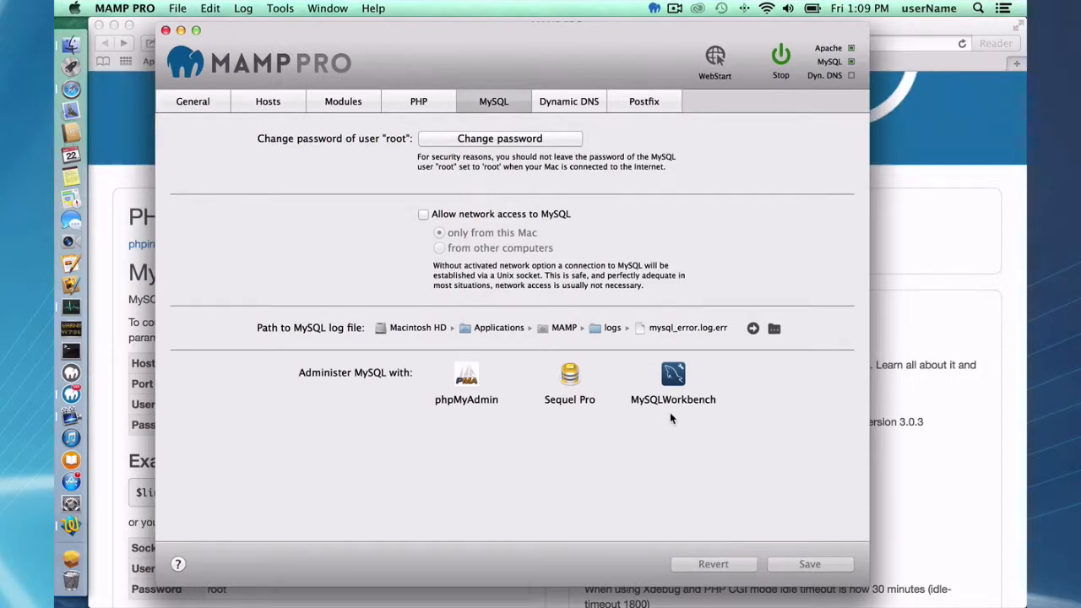
mouse_move(483, 422)
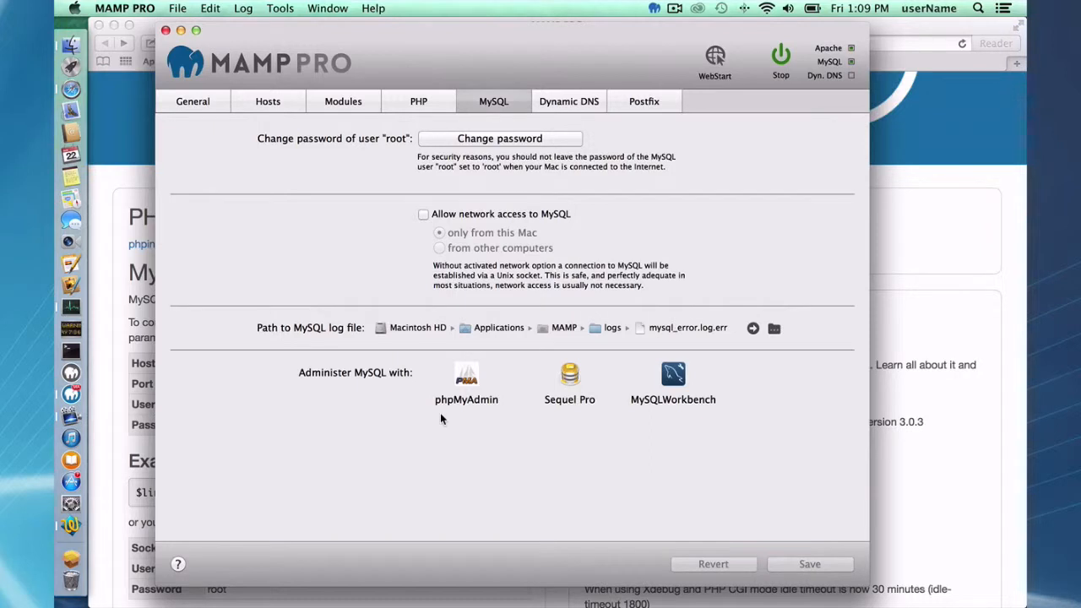
mouse_move(255, 213)
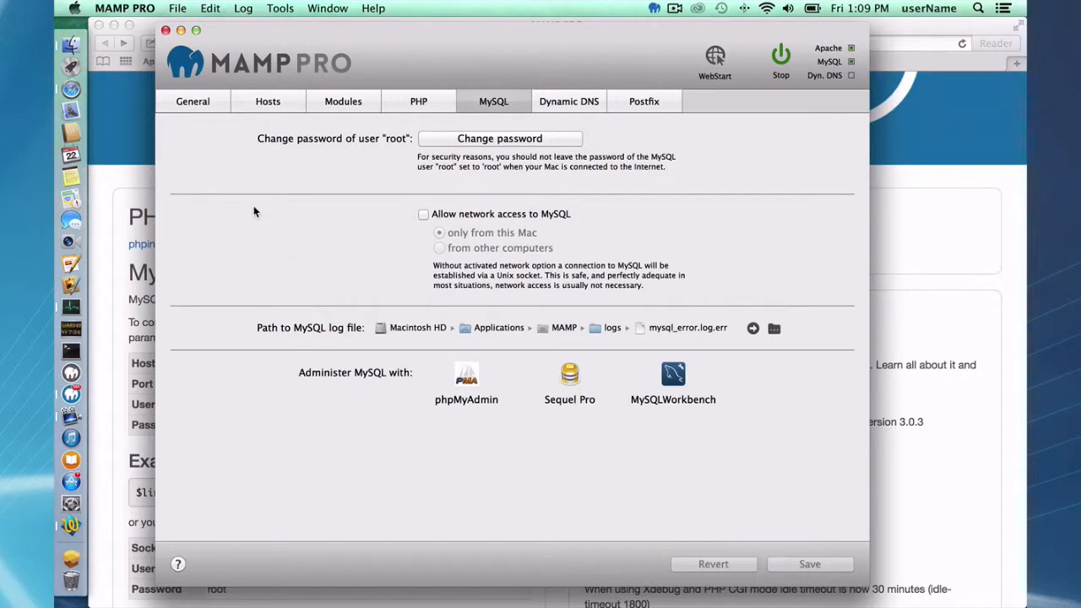
mouse_move(725, 153)
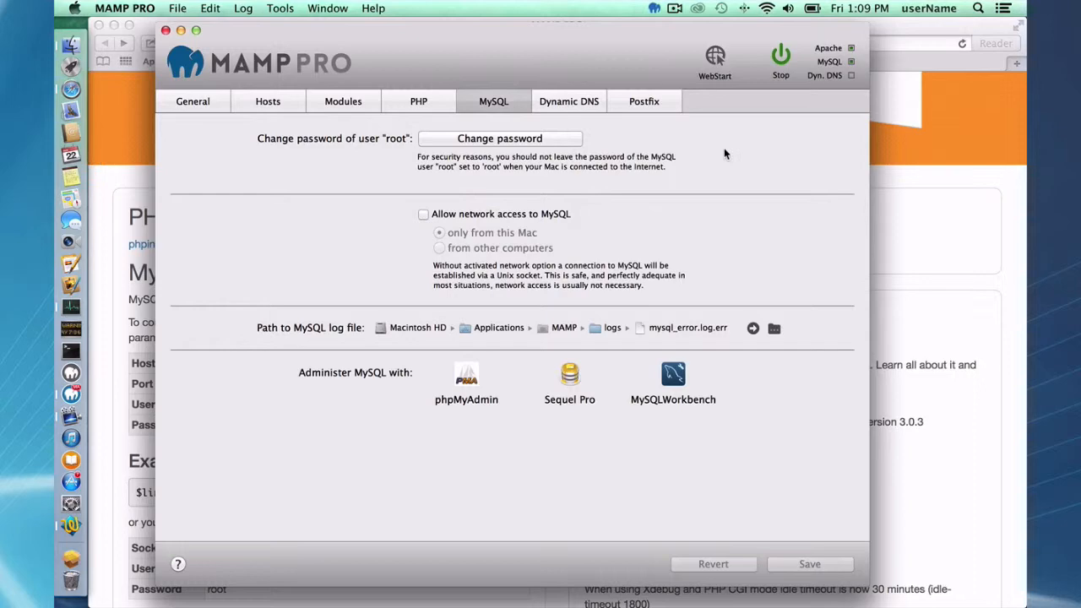